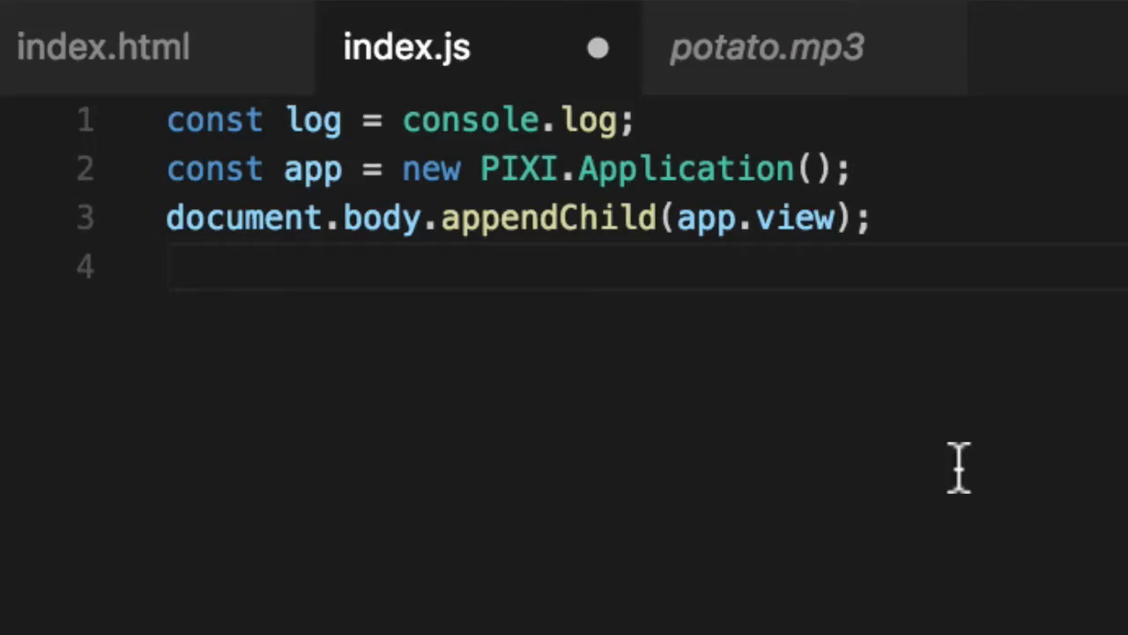
- Declare const scoreText as a new PIXI.Text reading 'Score: 0' in index.js
text(const)
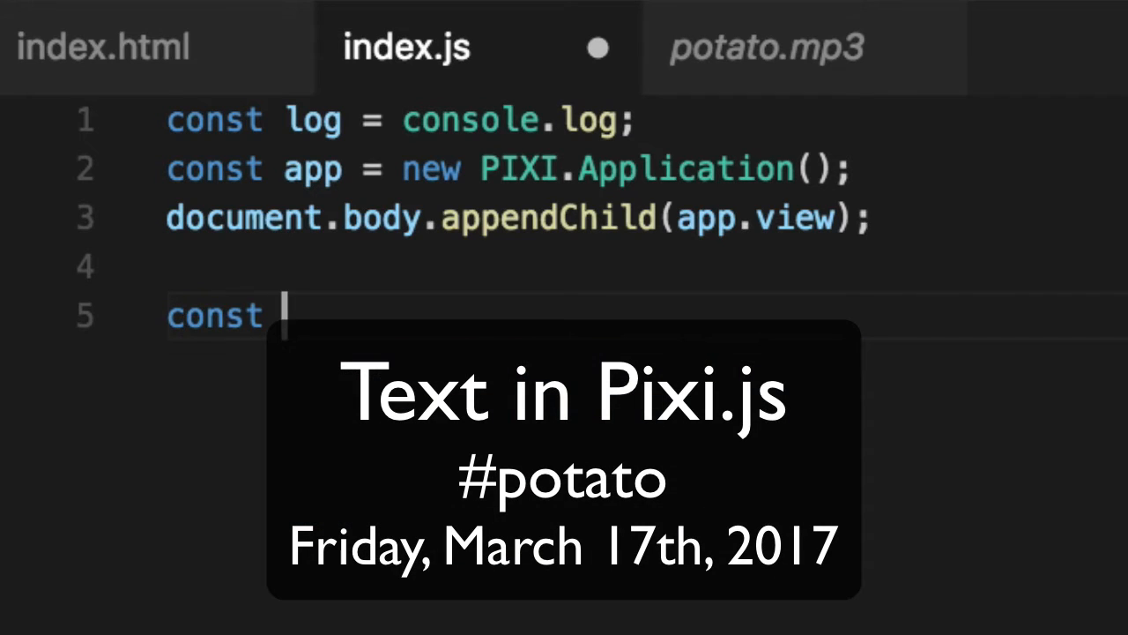
text(scoreText =)
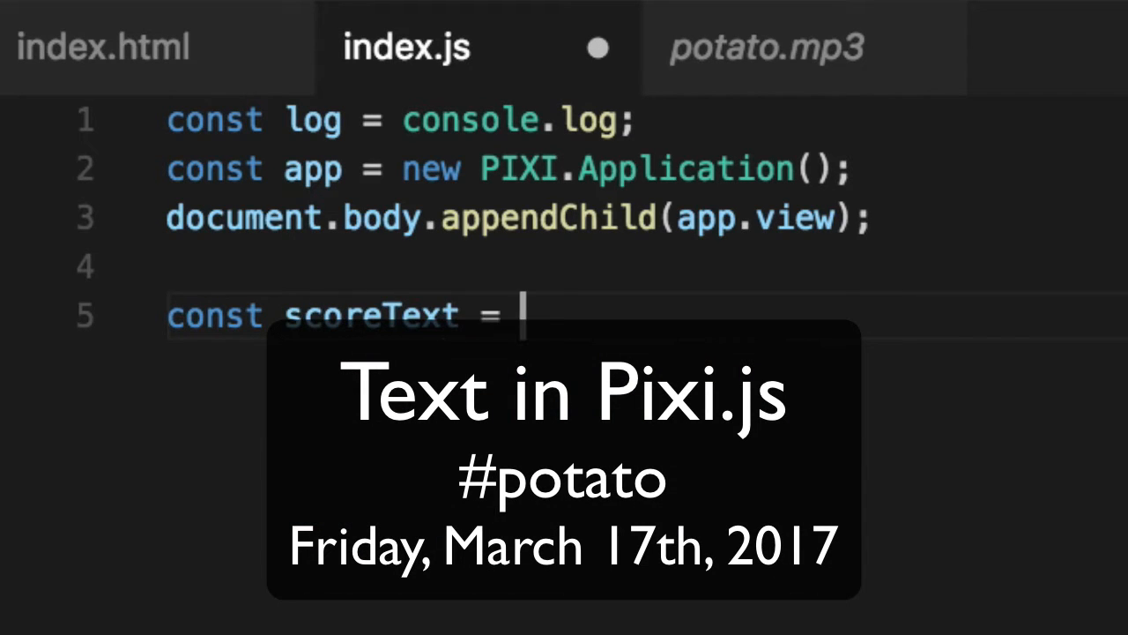
text(new PIXI.)
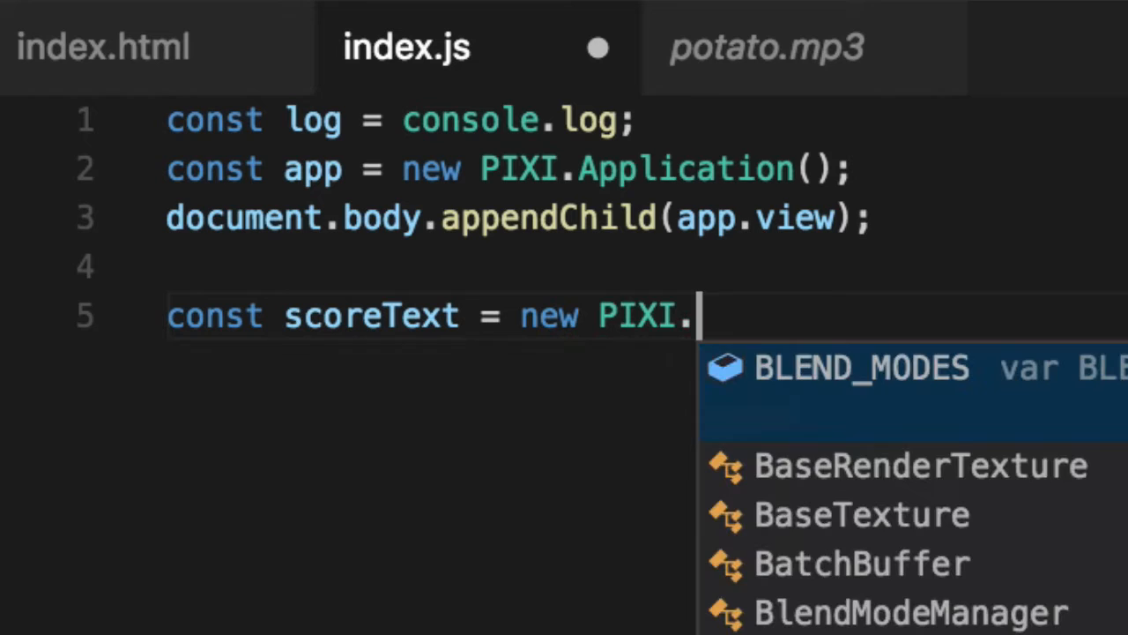
text(Text('S)
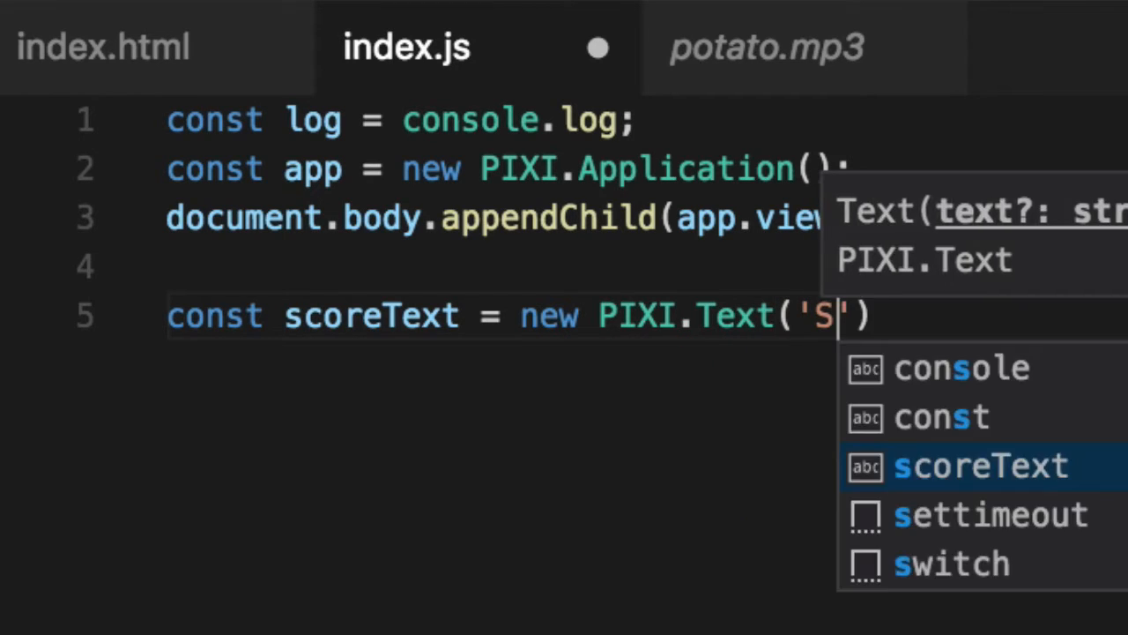
text(core: 0)
text(sc)
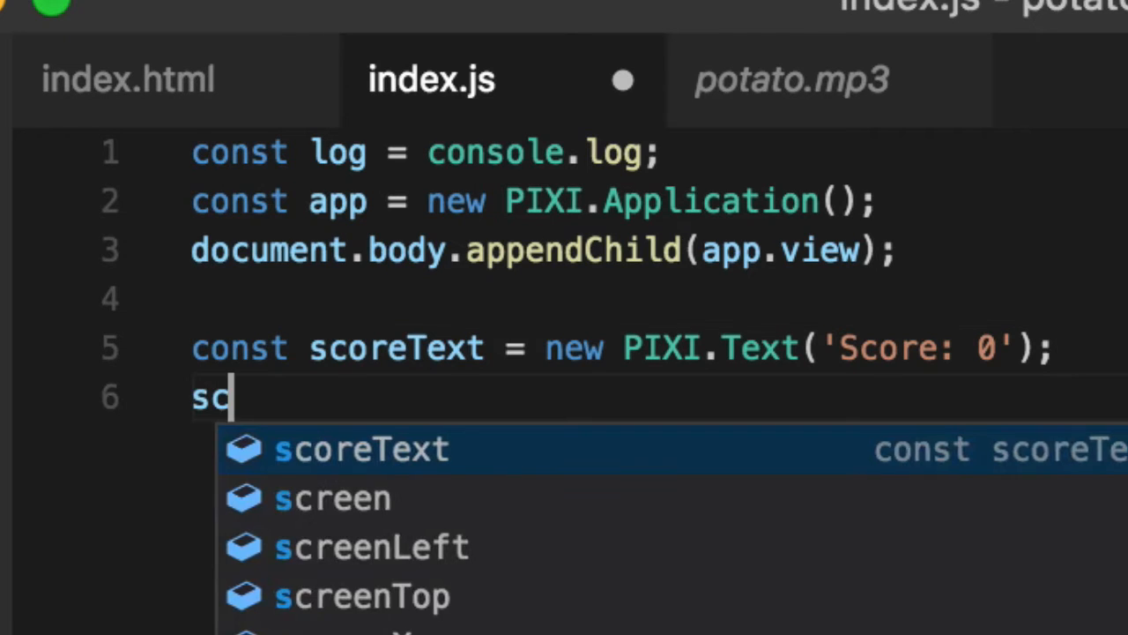
- Assign scoreText.style a new PIXI.TextStyle with fill 0xFFFFFF
text(reTe)
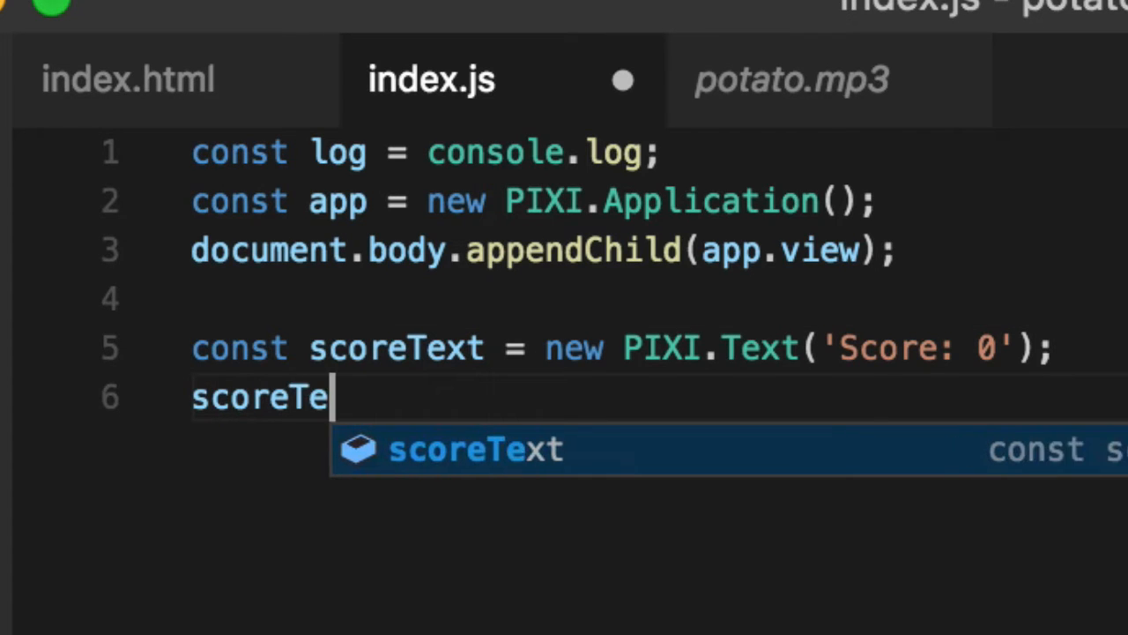
text(xt.style = new)
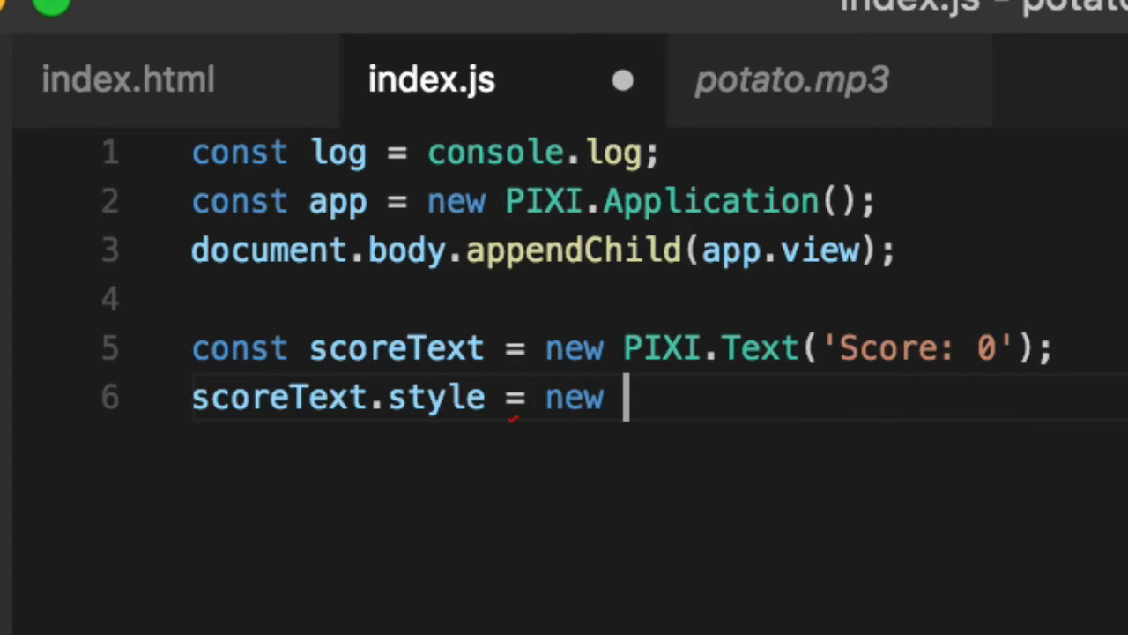
text(PIXI.TextStyle()
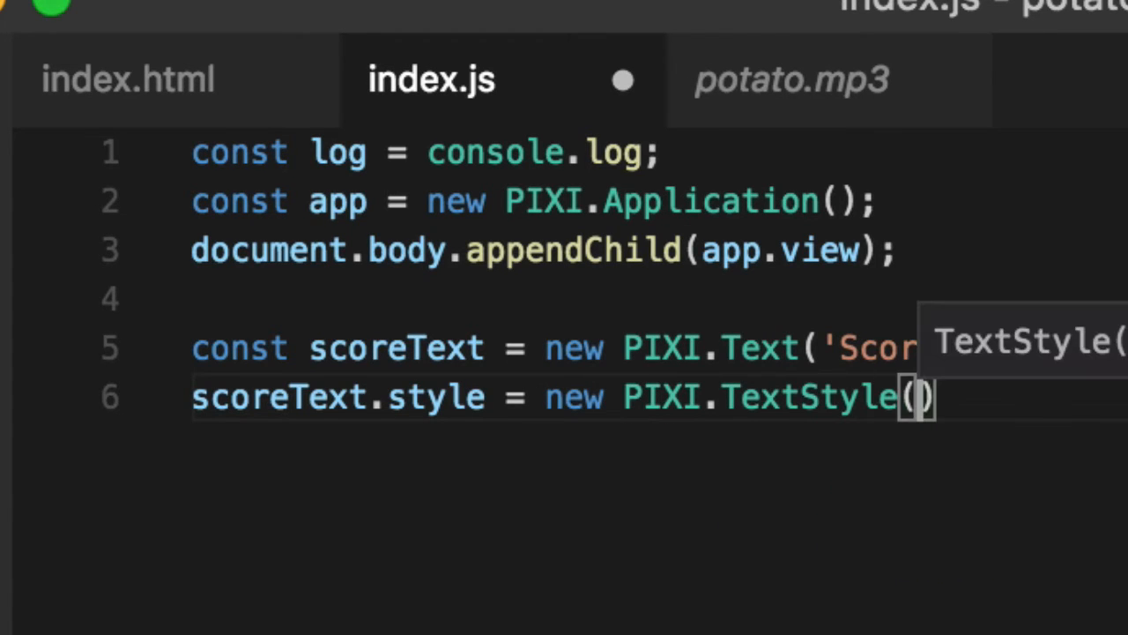
text({)
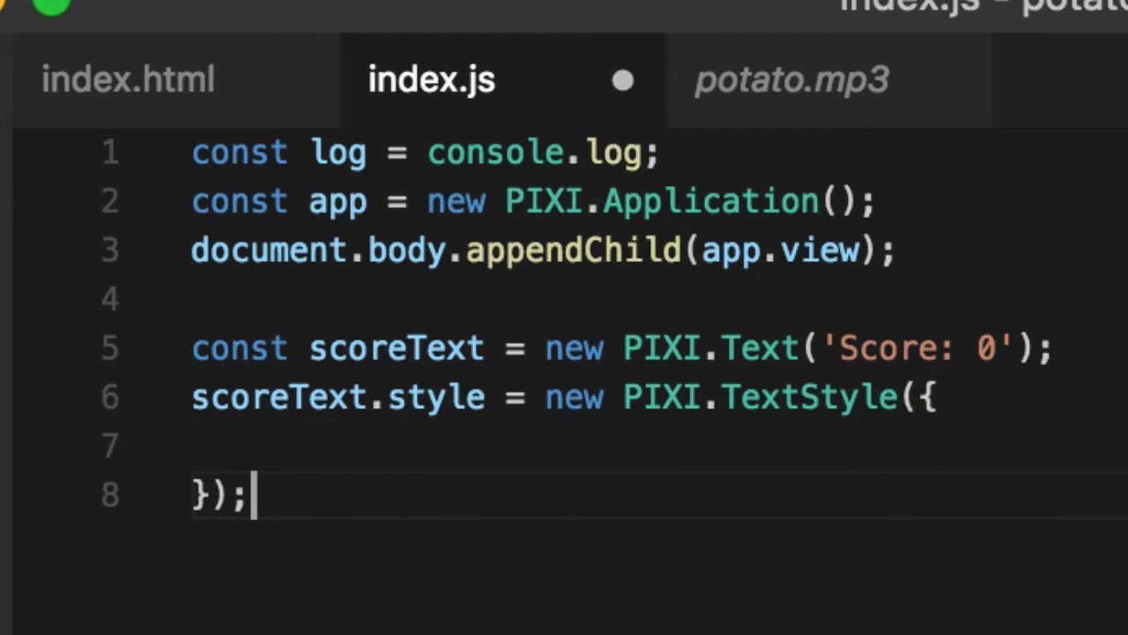
text(fill)
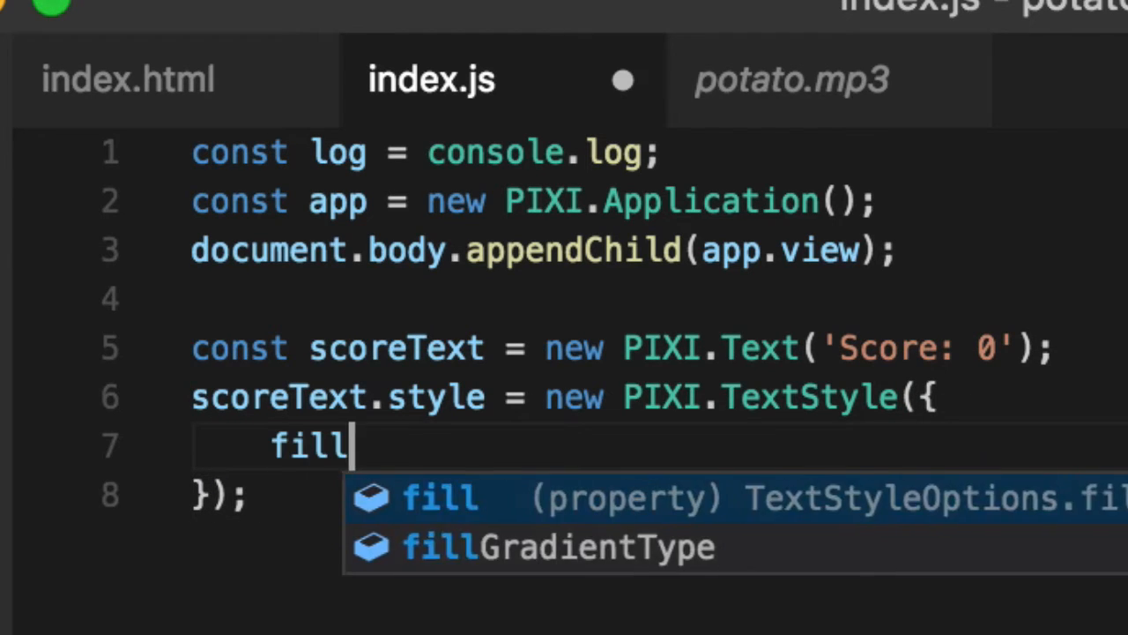
text(: 0)
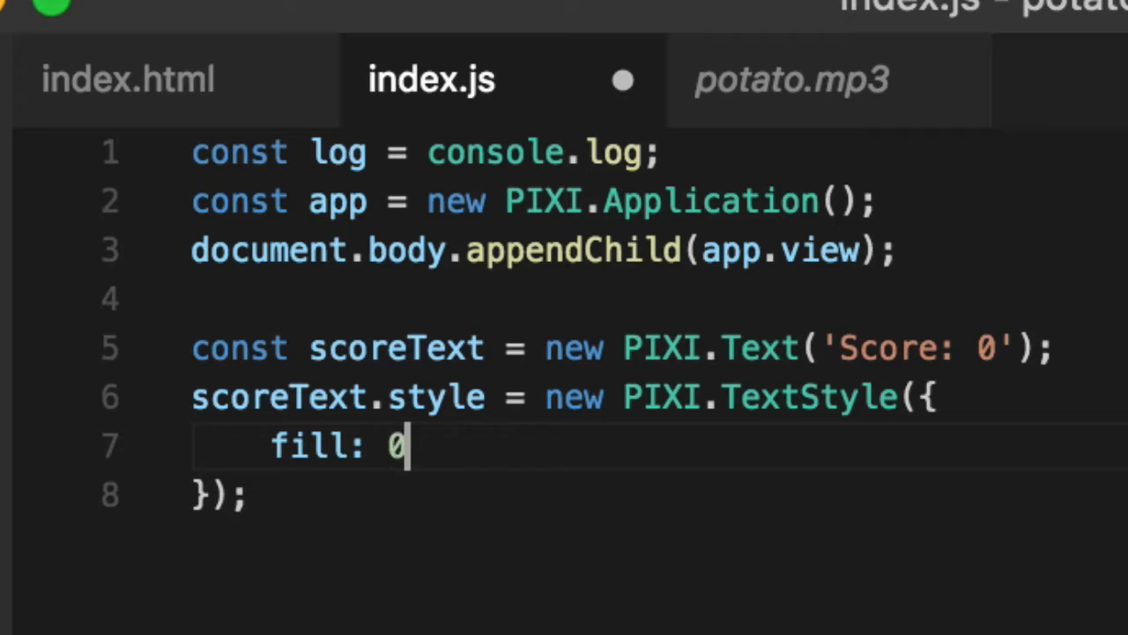
text(xFFFFFF)
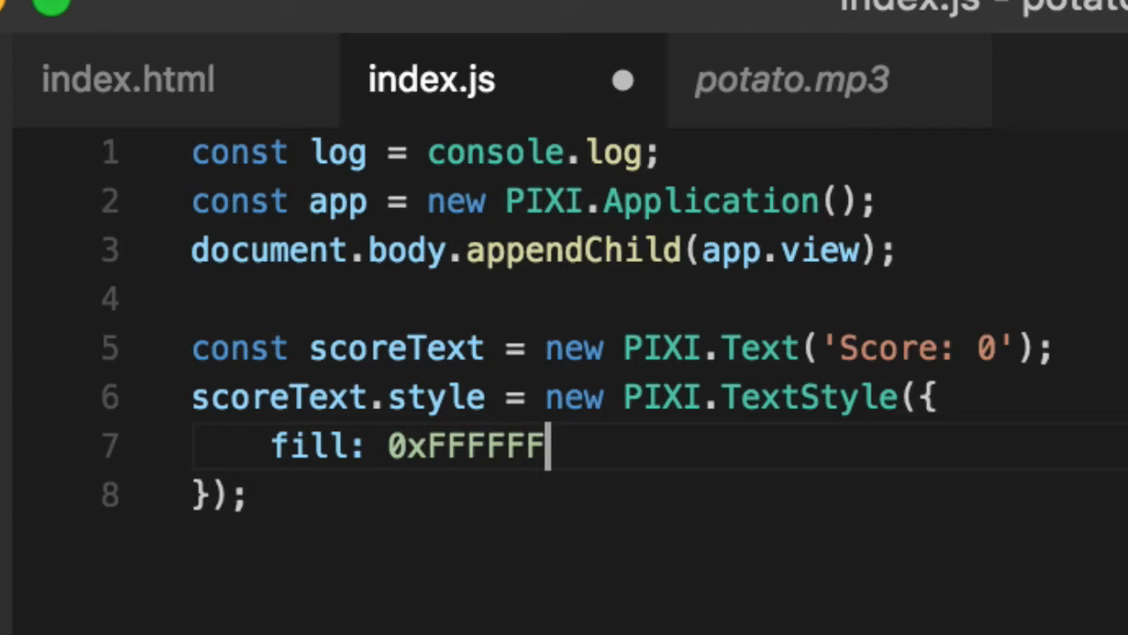
double_click(464, 445)
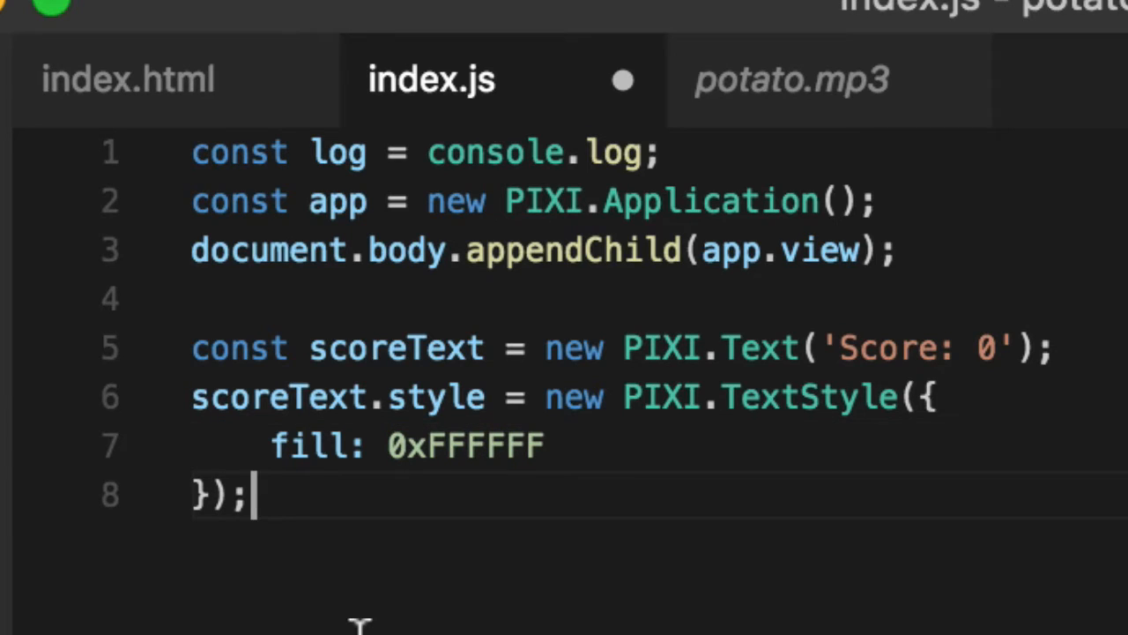
- On a new line below the style block, call app.stage.addChild(scoreText)
key(Return)
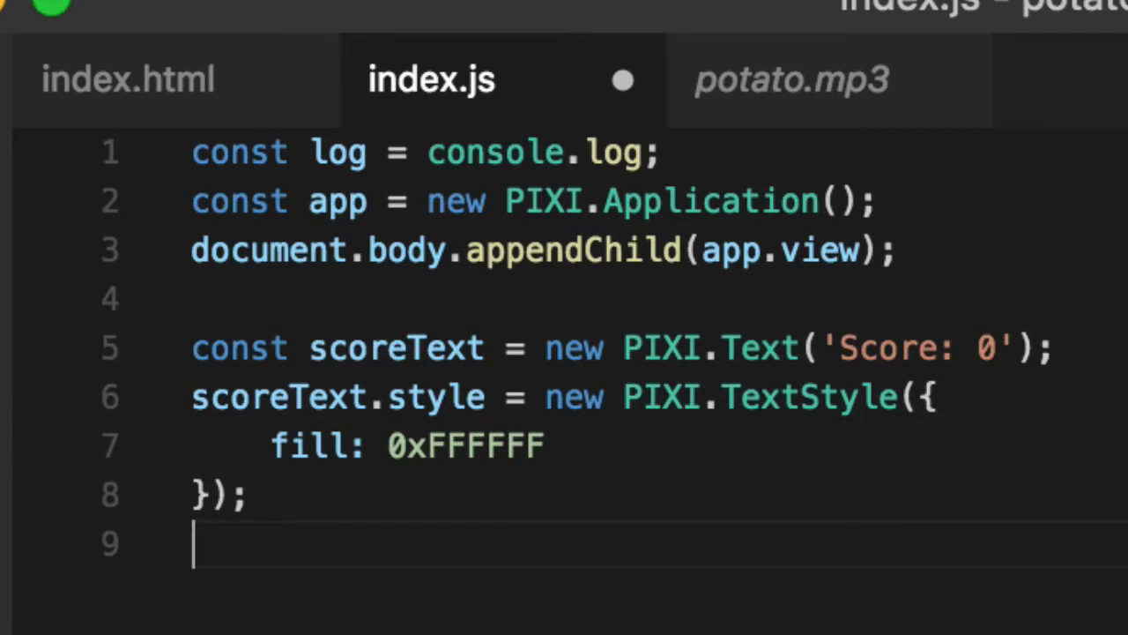
text(app.)
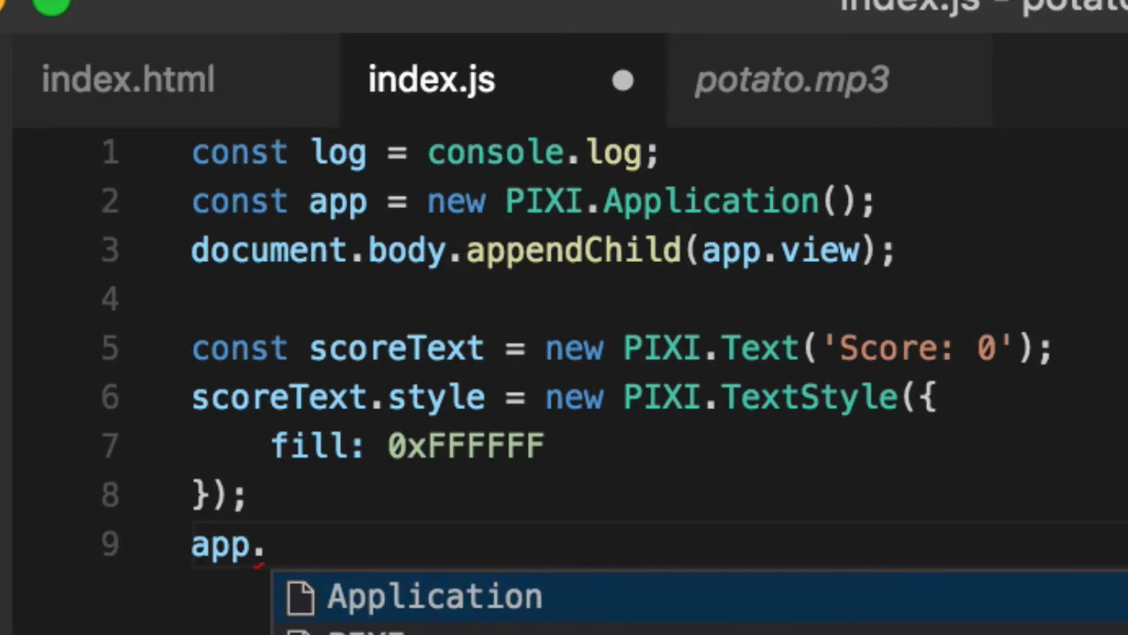
text(stage.addChild(scoreText);)
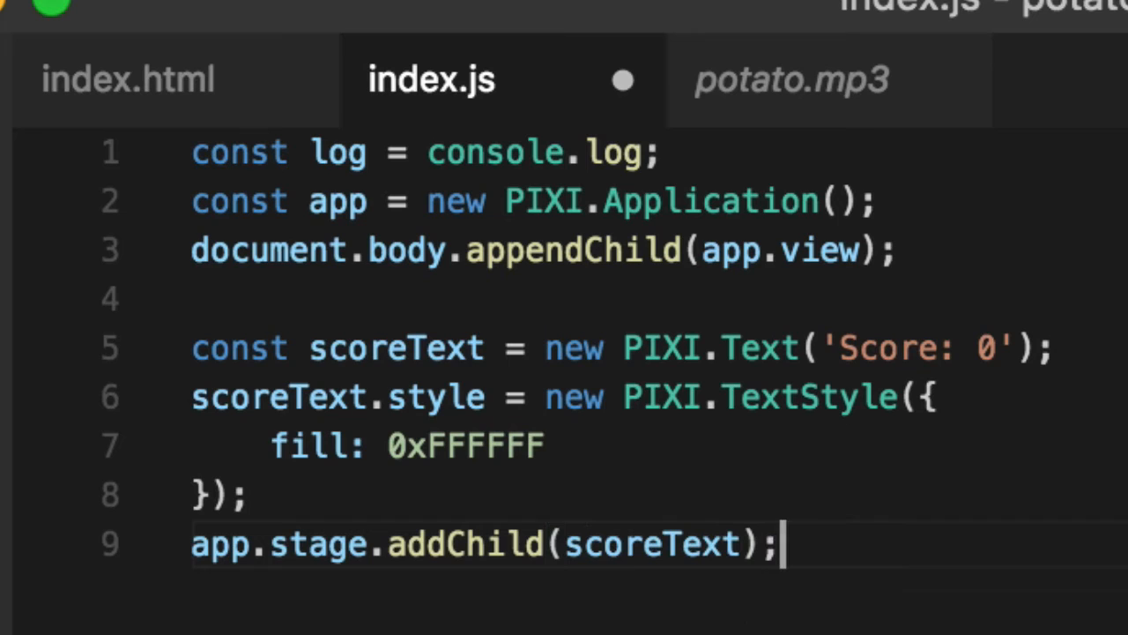
mouse_move(622, 79)
text(10)
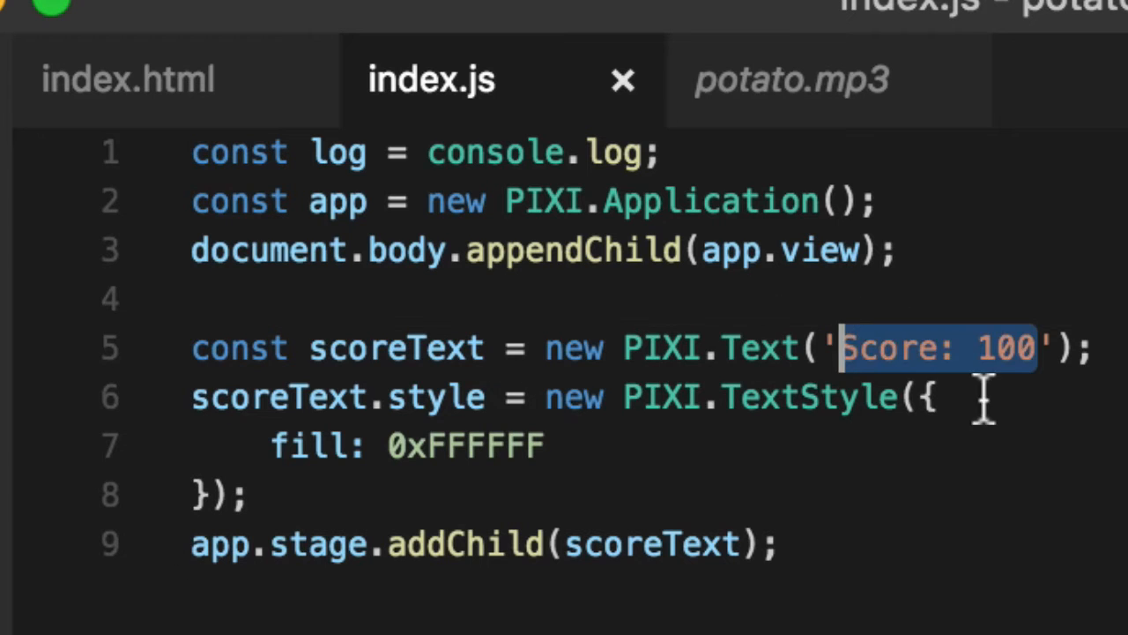
text(Cow MAN!!)
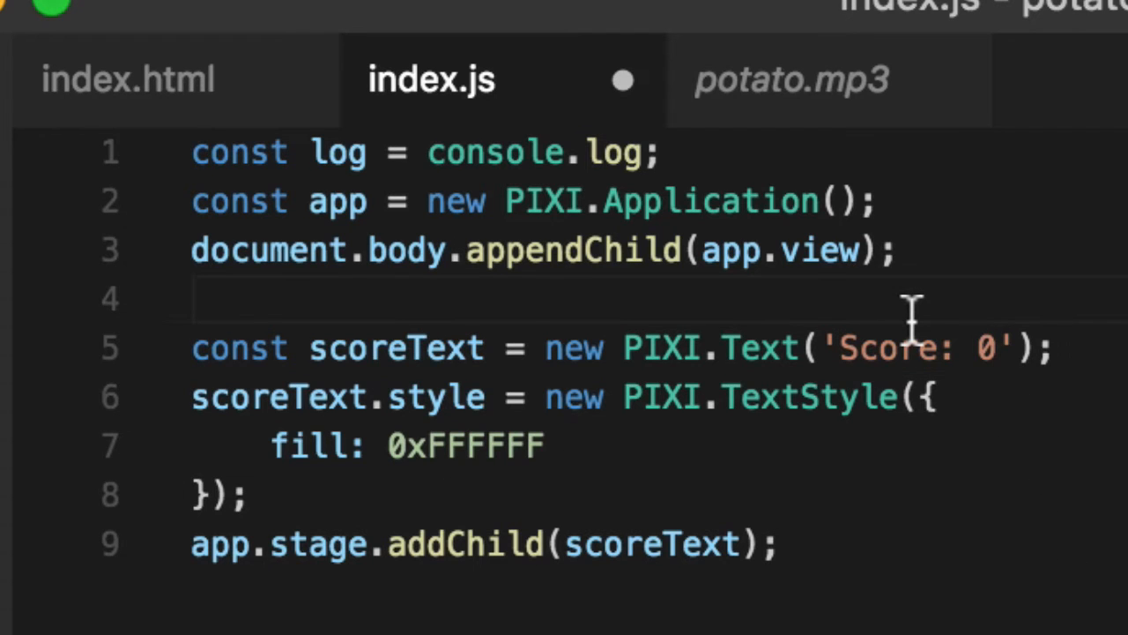
- Declare let score = 0; above scoreText
text(let)
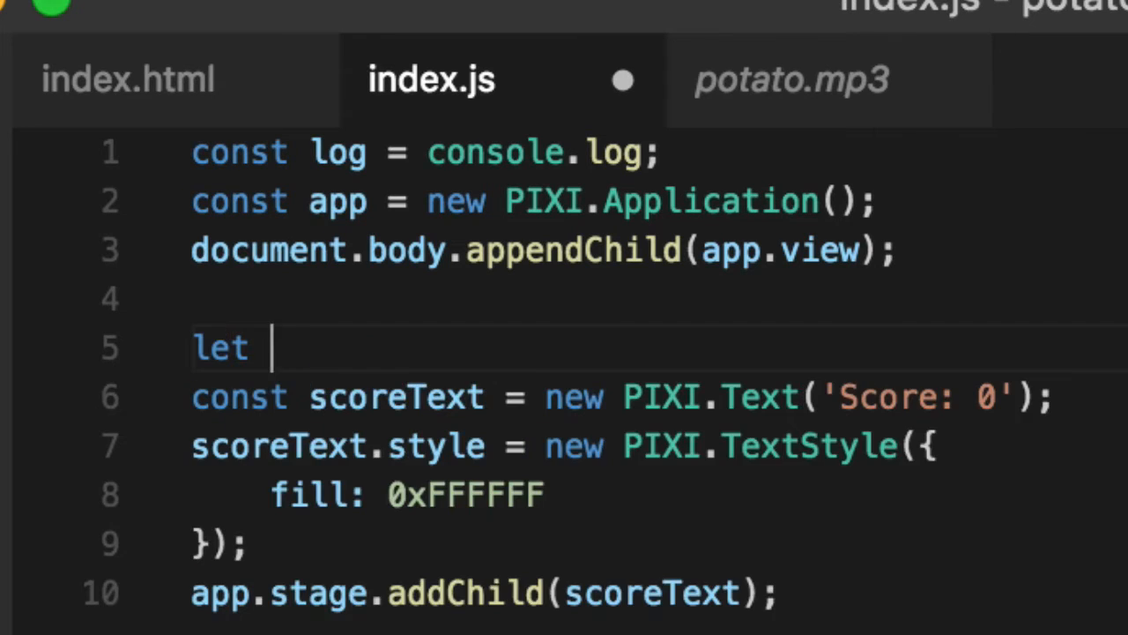
text(score =)
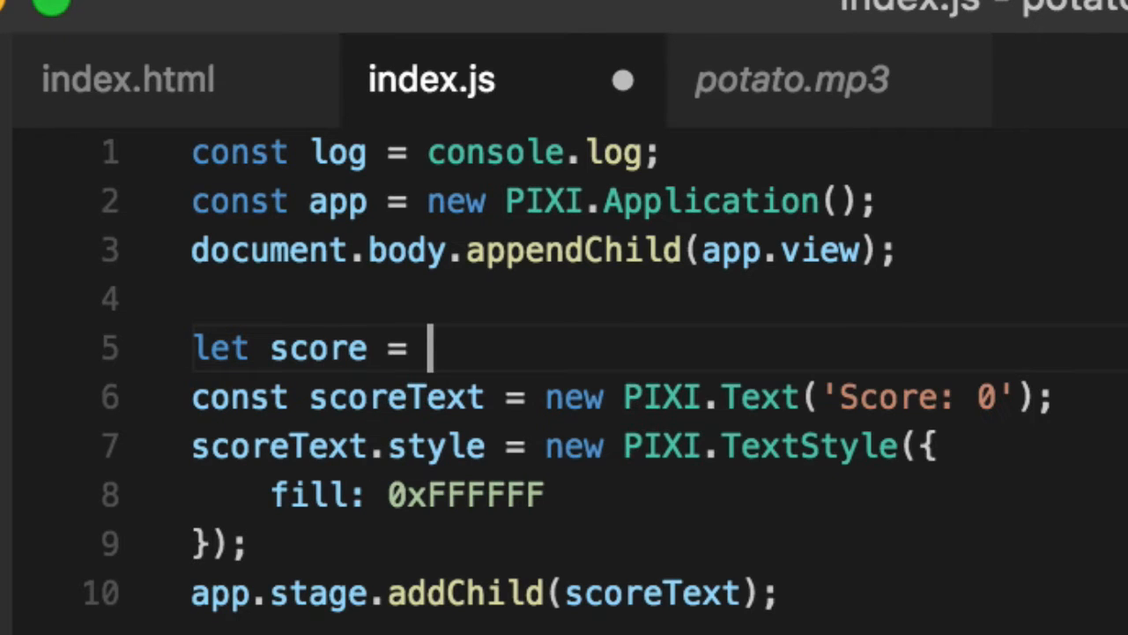
text(0;)
text(const setScore =)
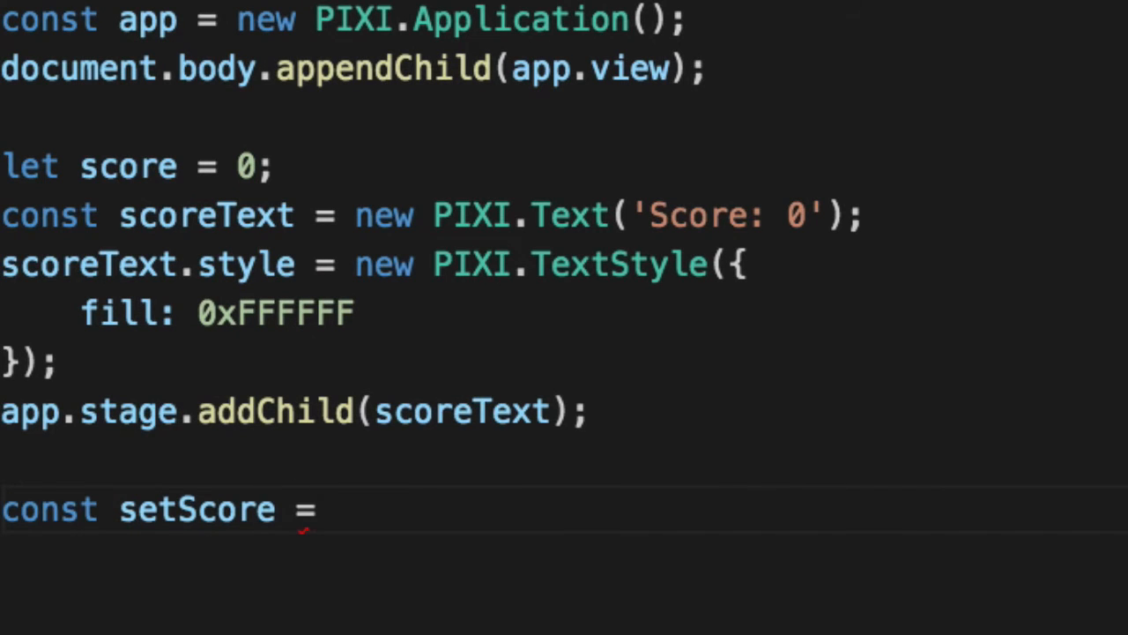
- Write a setScore arrow function that sets score and calls scoreText.setText("Score: " + score)
text(value;)
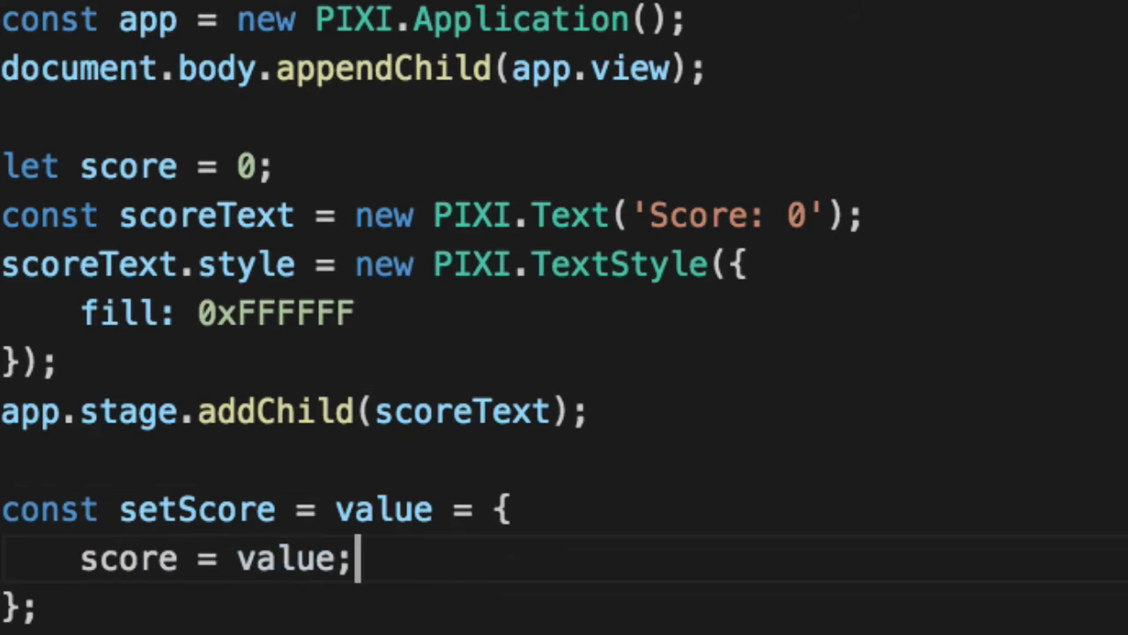
key(Return)
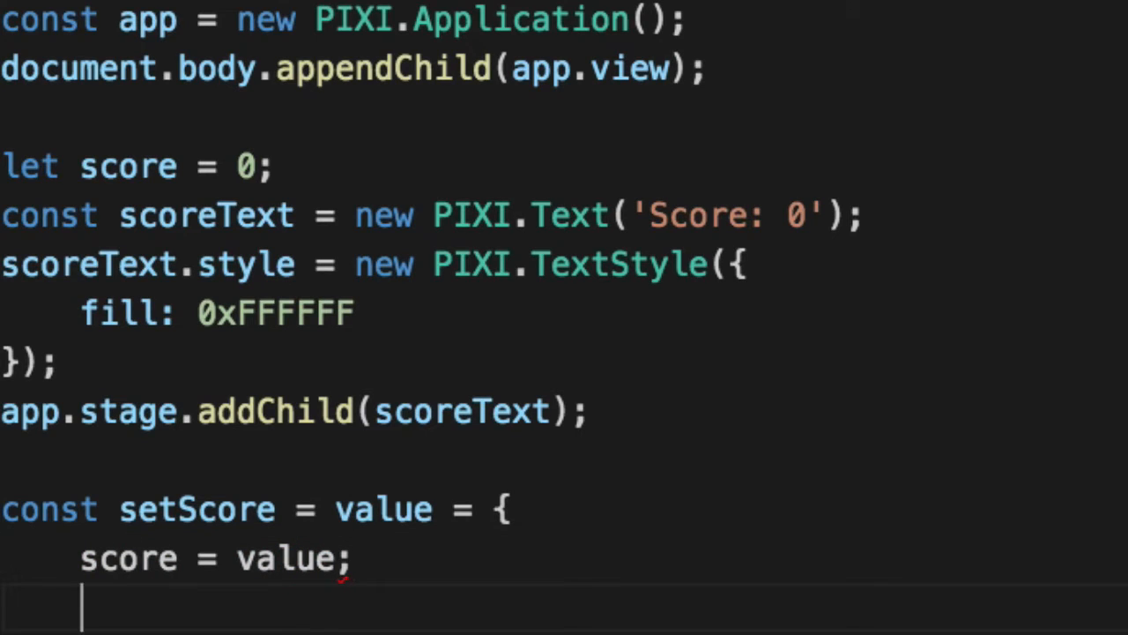
text(scoreText.setText("Score: " + score);)
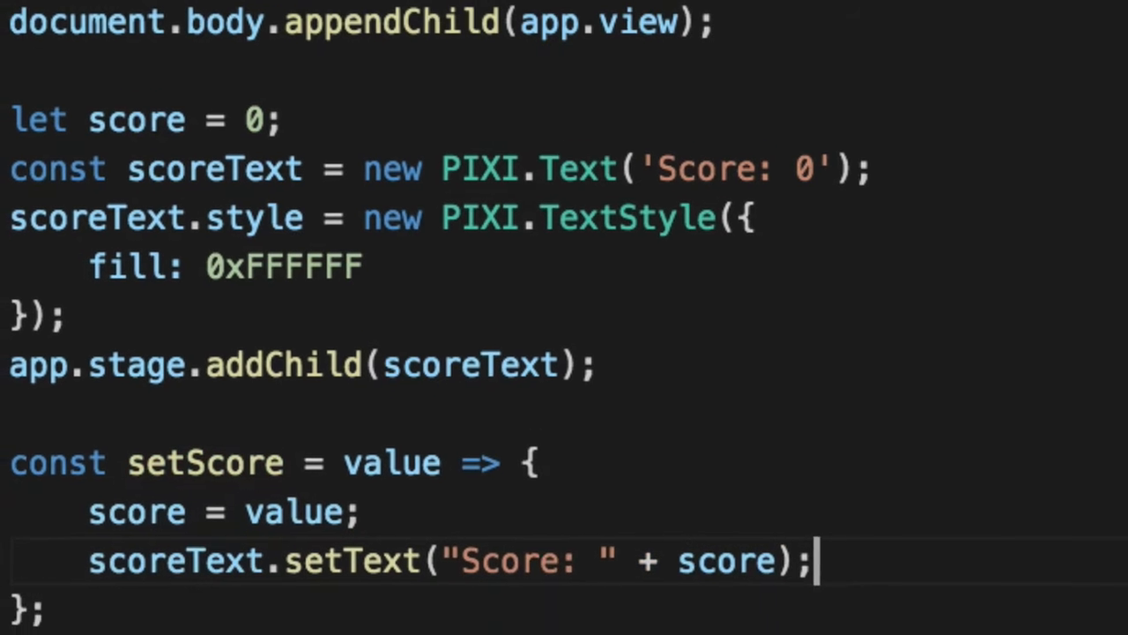
double_click(352, 560)
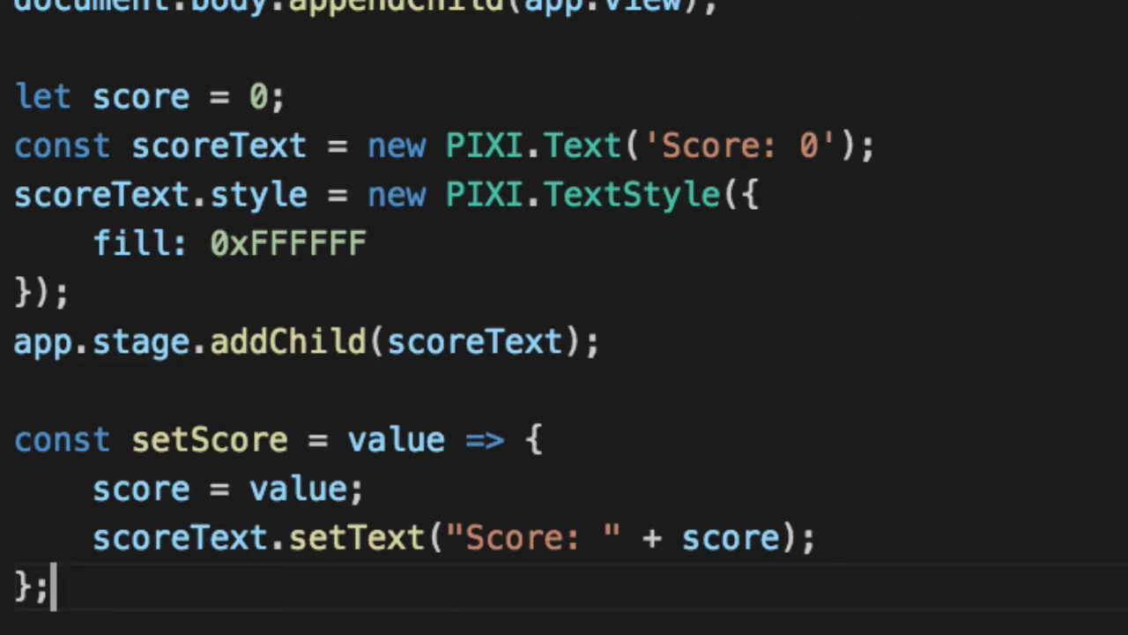
- Below the PIXI.Text declaration, log "scoreText.width" with scoreText.width
text(s)
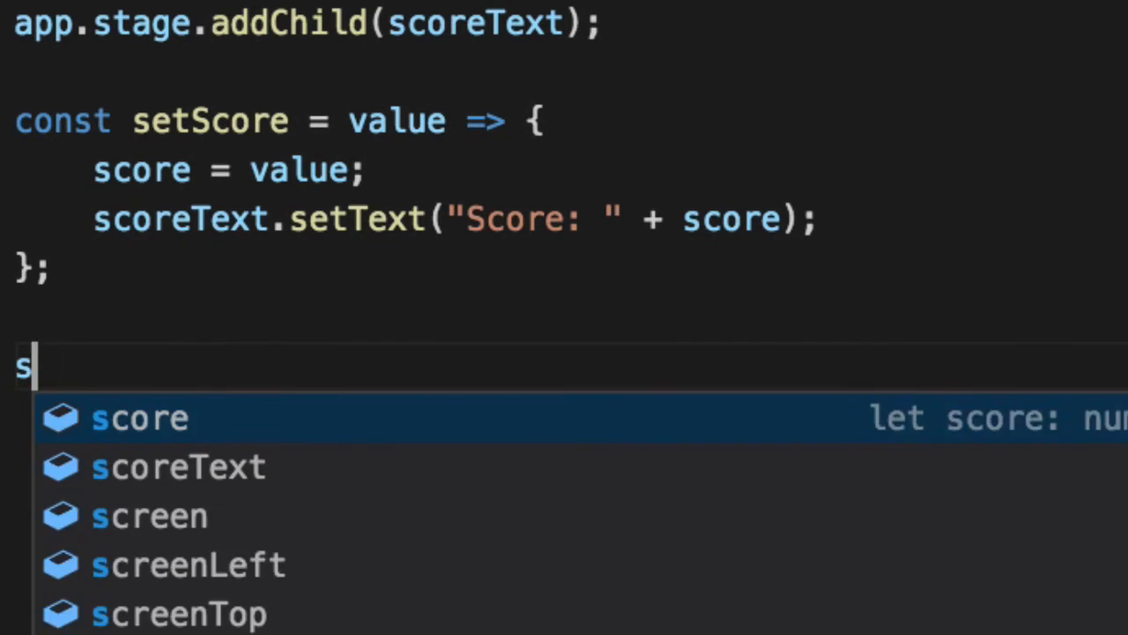
text(etSc)
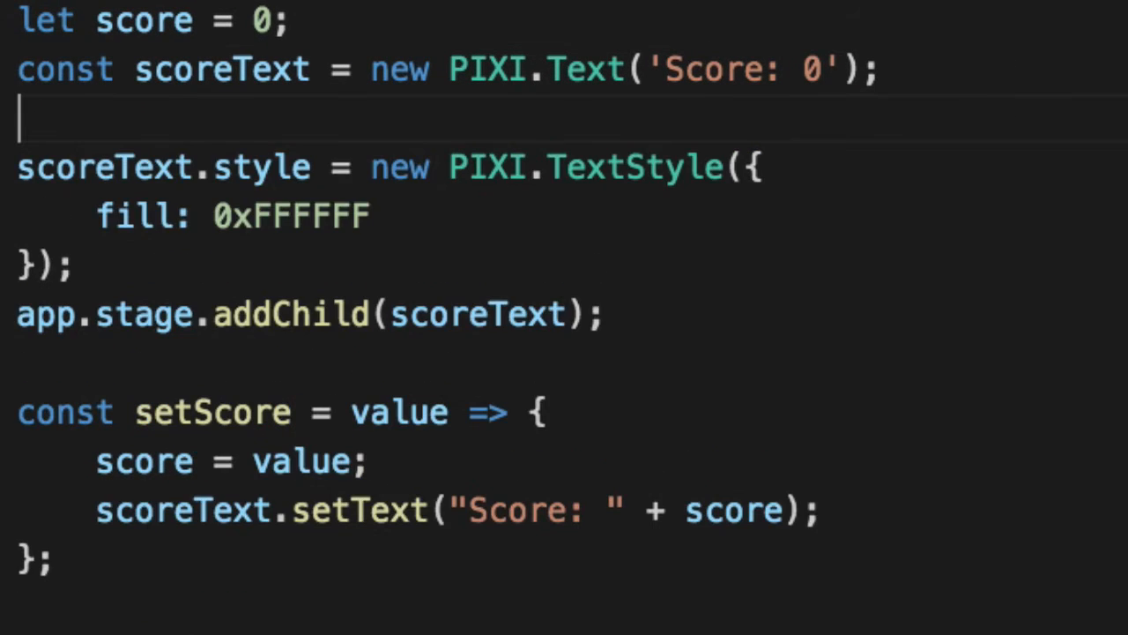
mouse_move(573, 101)
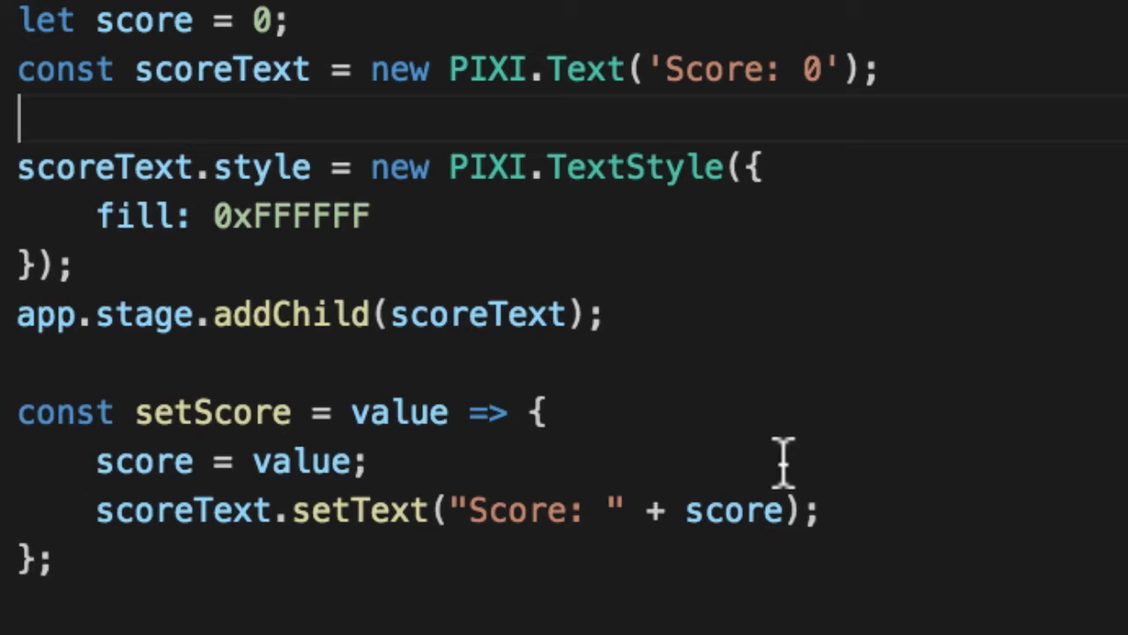
text(log("scoreText.width")
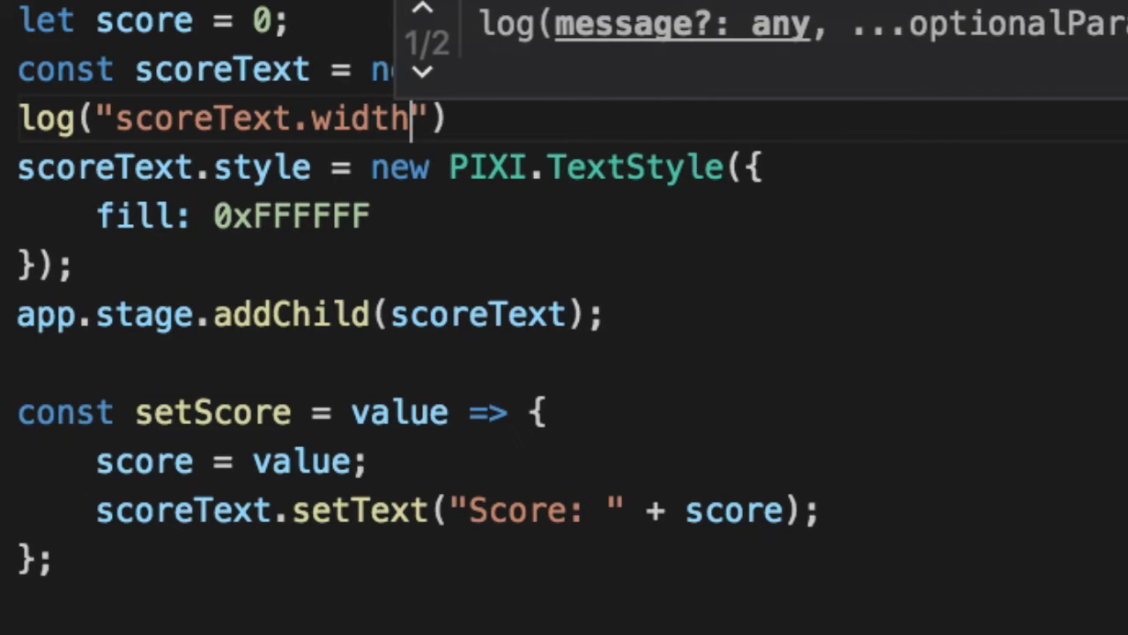
text(", scoreText.w)
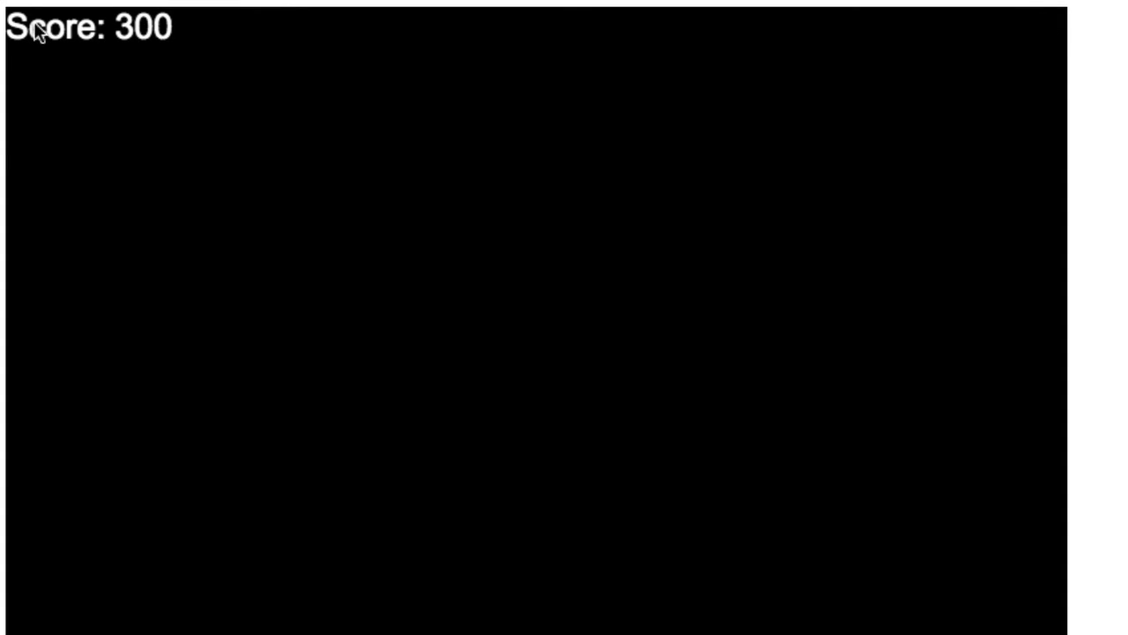
mouse_move(1029, 37)
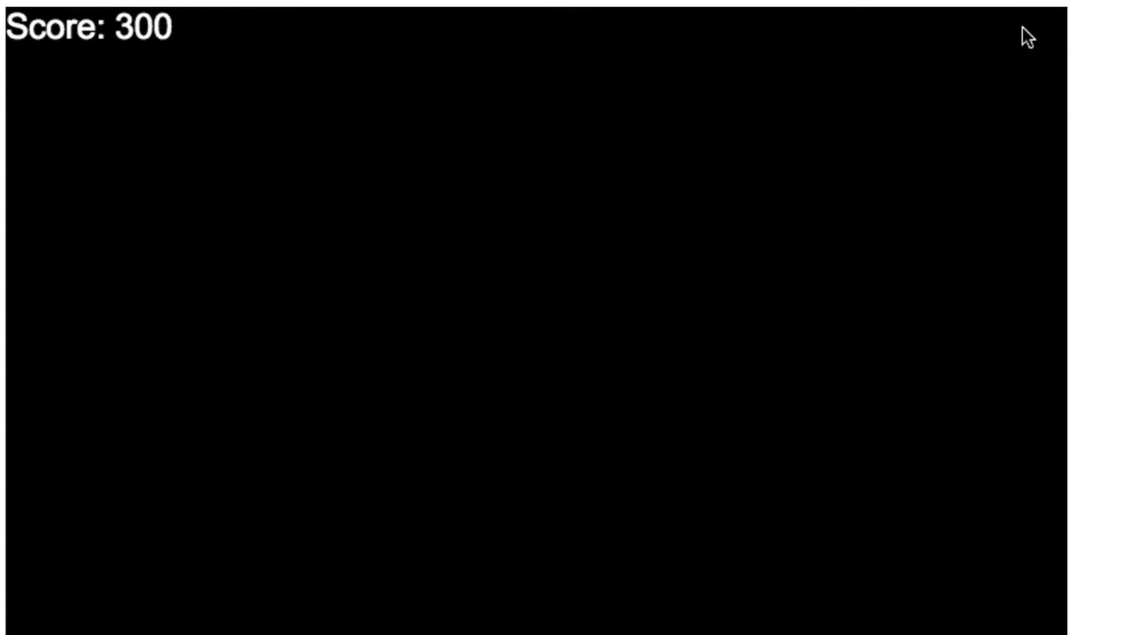
mouse_move(159, 49)
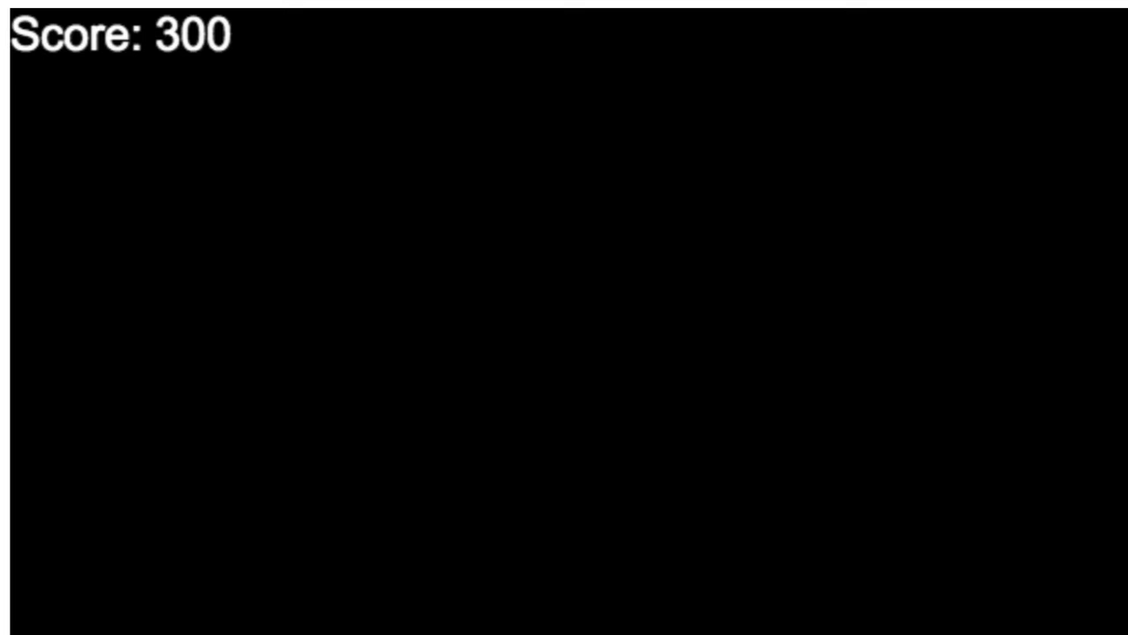
mouse_move(157, 55)
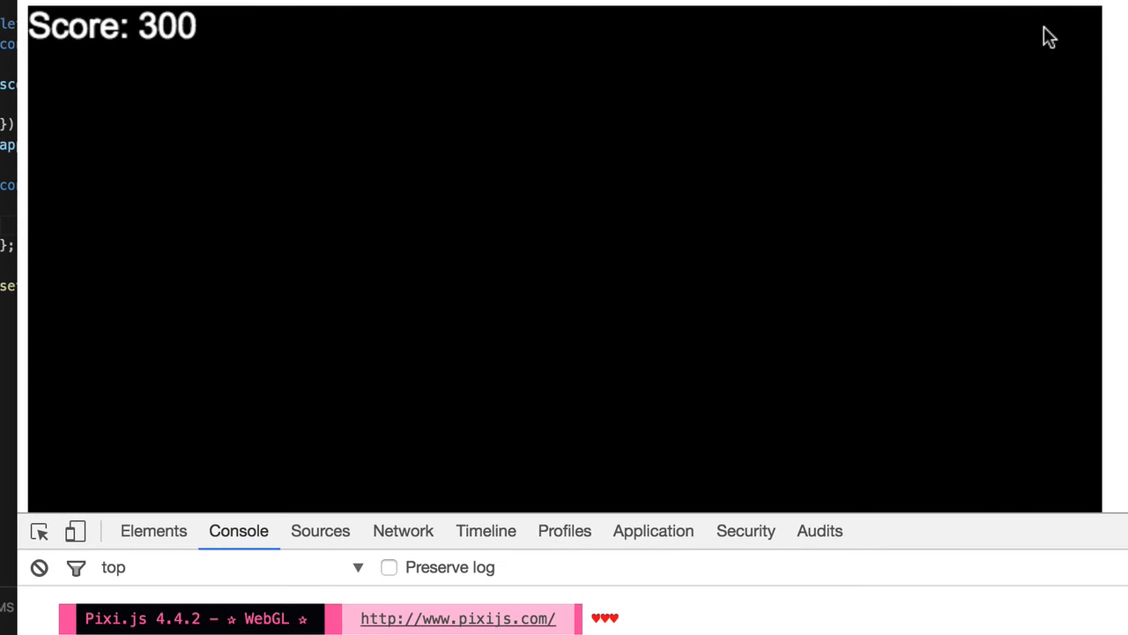
mouse_move(1093, 66)
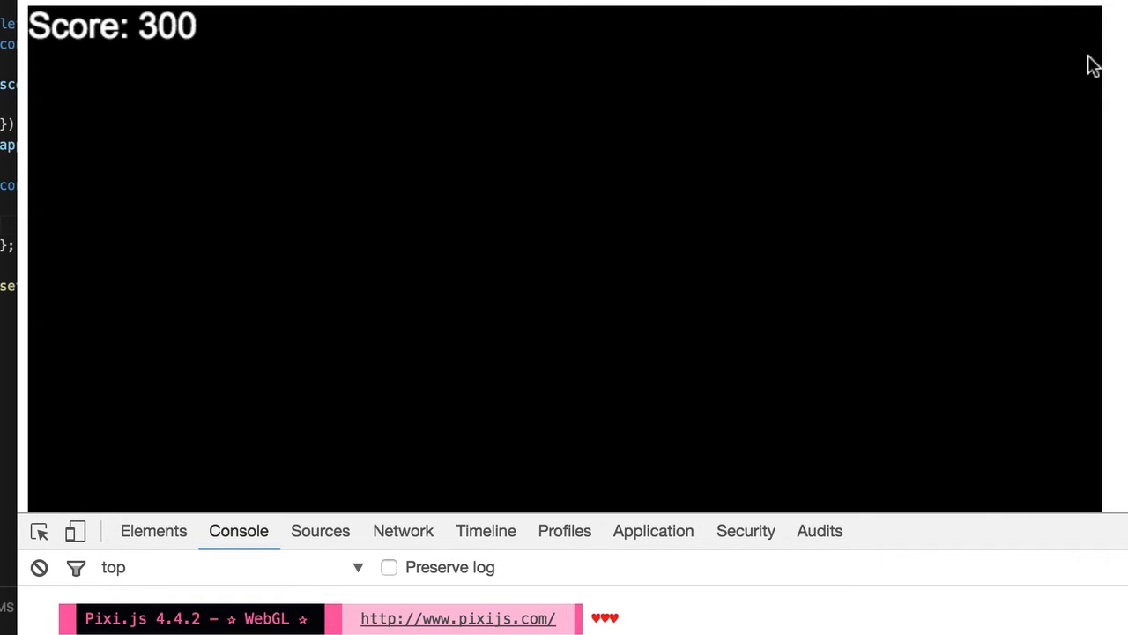
mouse_move(1055, 56)
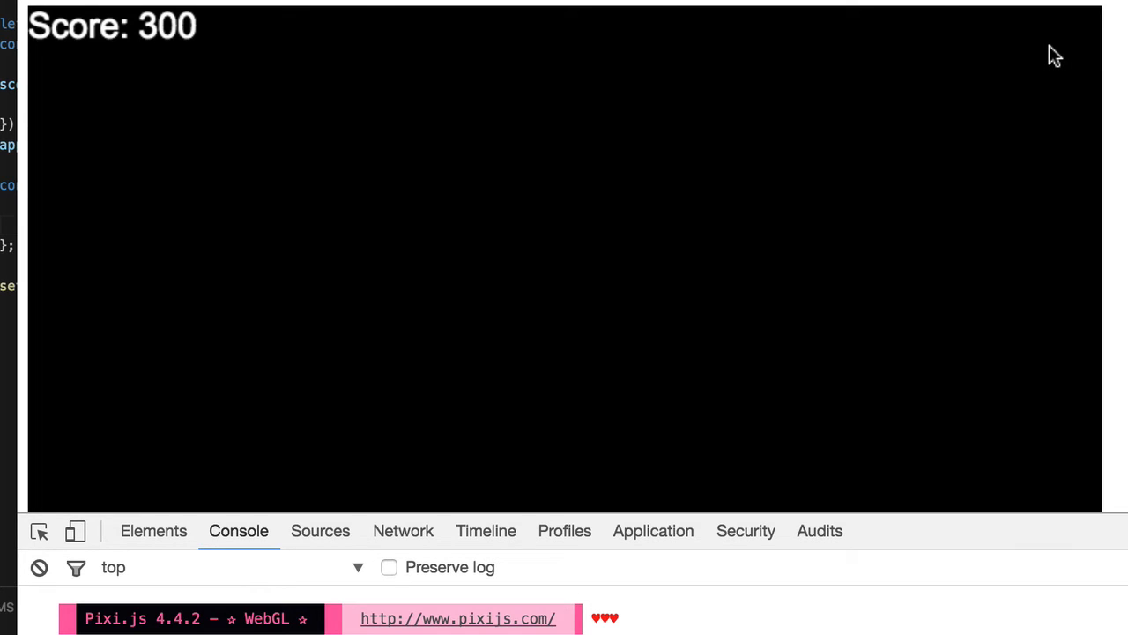
mouse_move(758, 157)
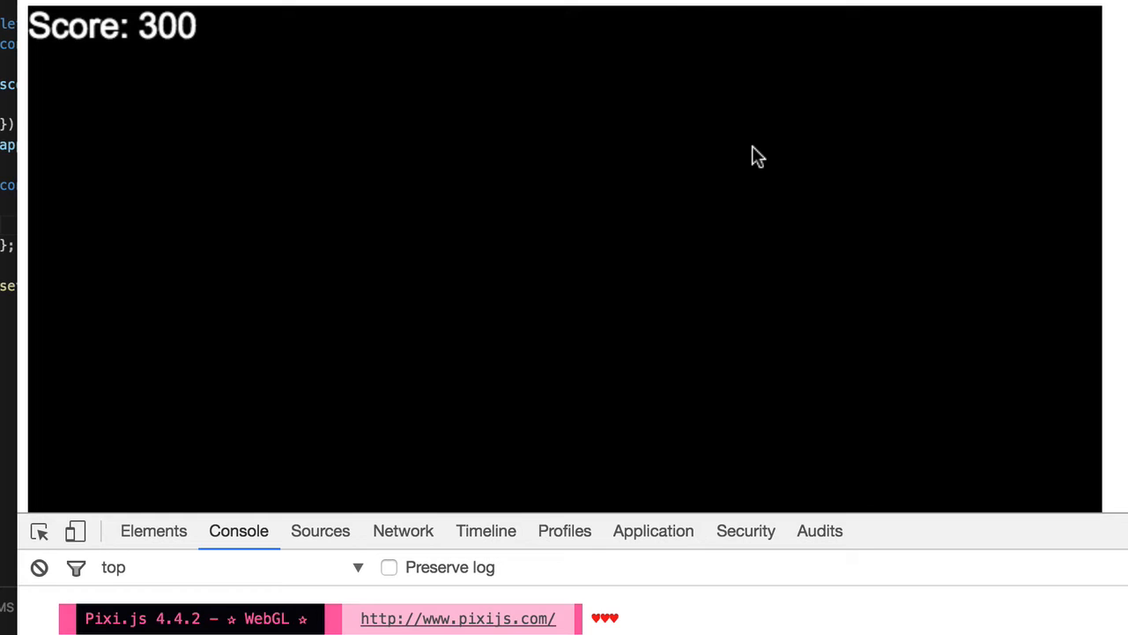
mouse_move(772, 211)
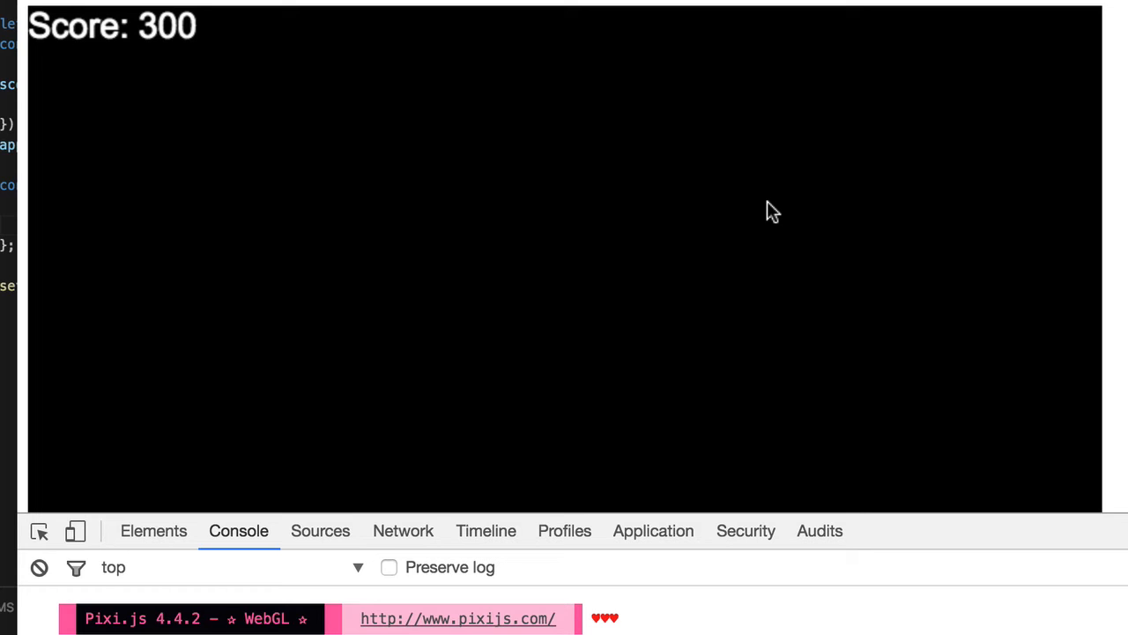
mouse_move(47, 123)
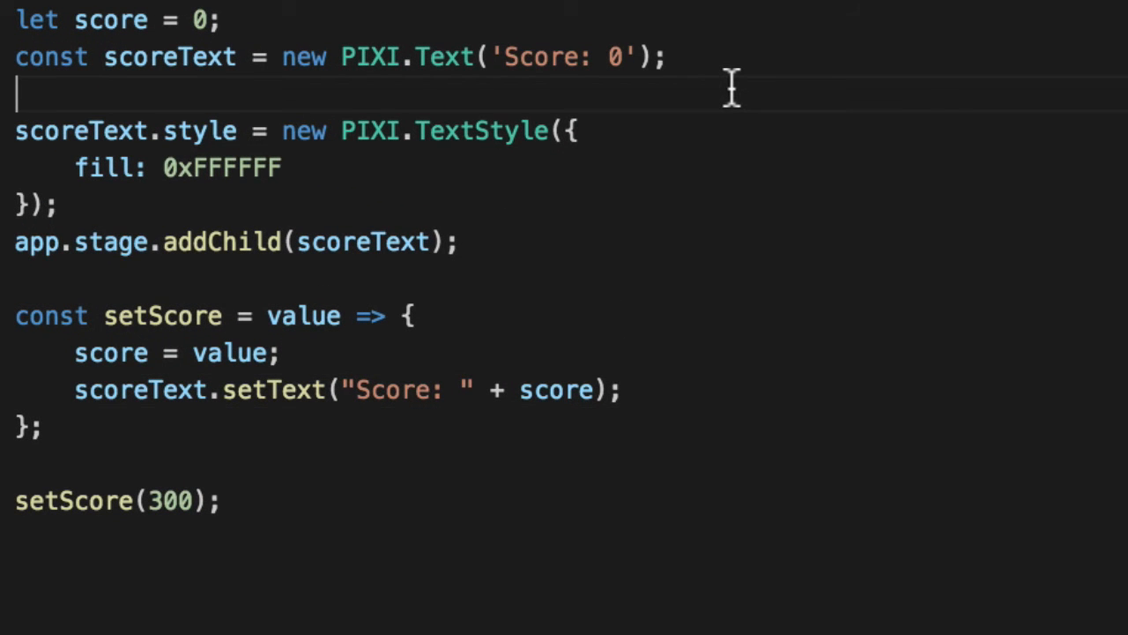
- Set scoreText.x to app.screen.width - scoreText.width below the scoreText declaration
text(scoreText)
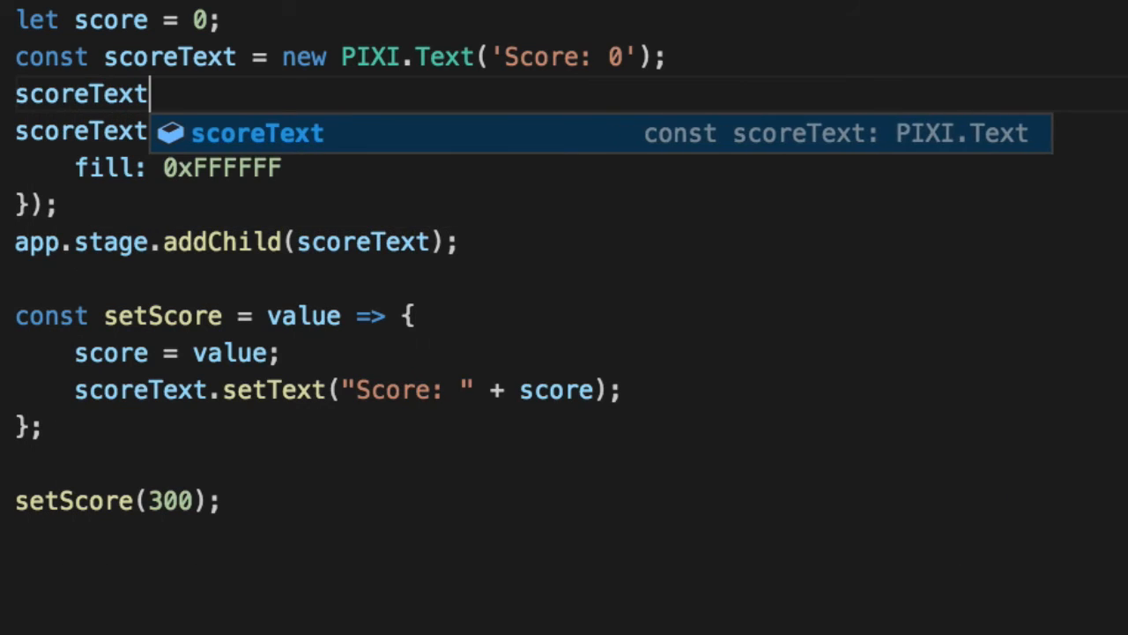
text(.x =)
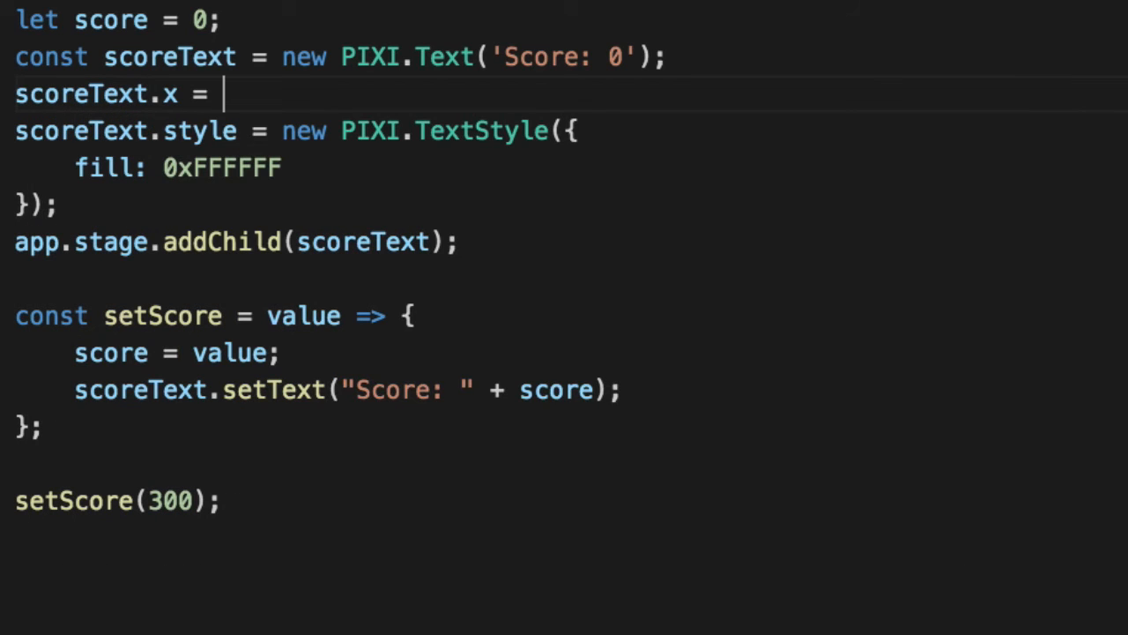
text(app.screen.wd)
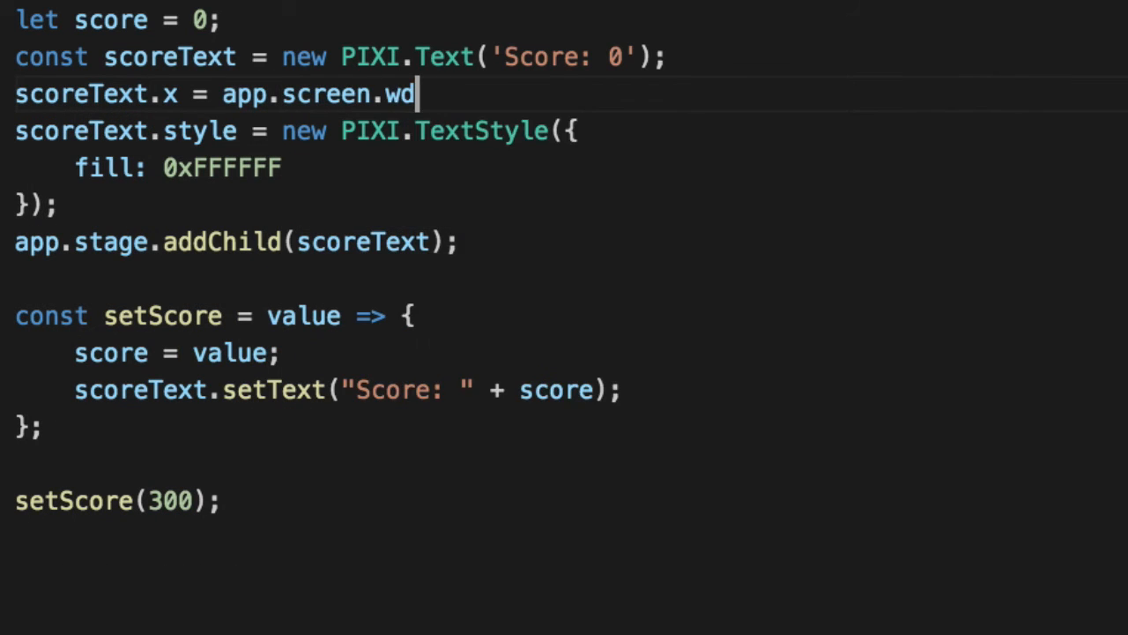
text(idth -)
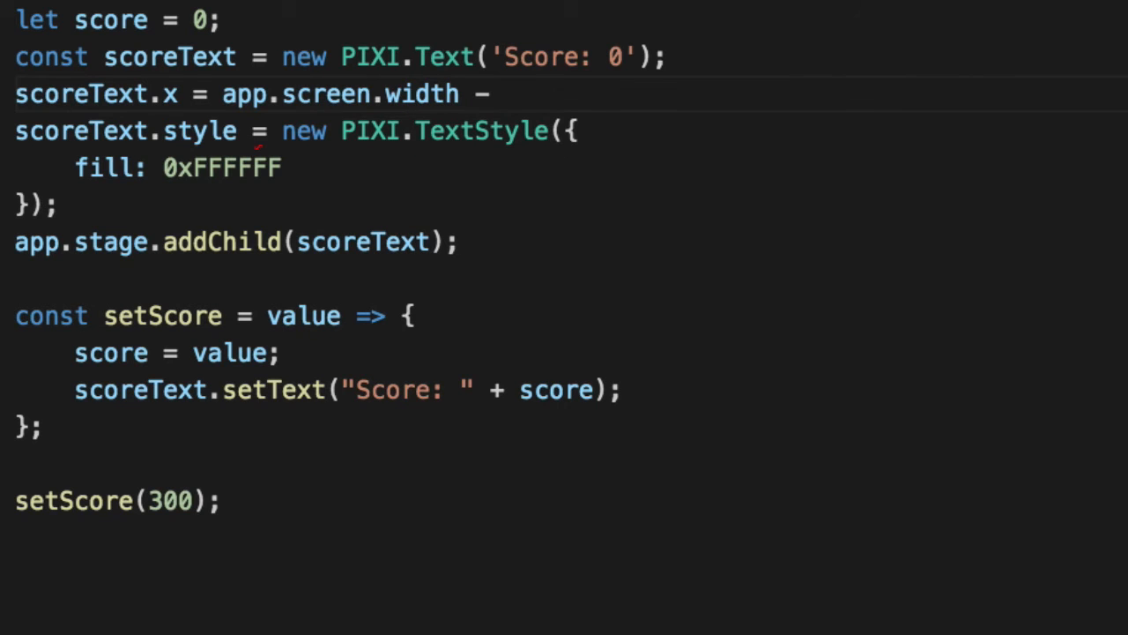
text(scoreText.width;)
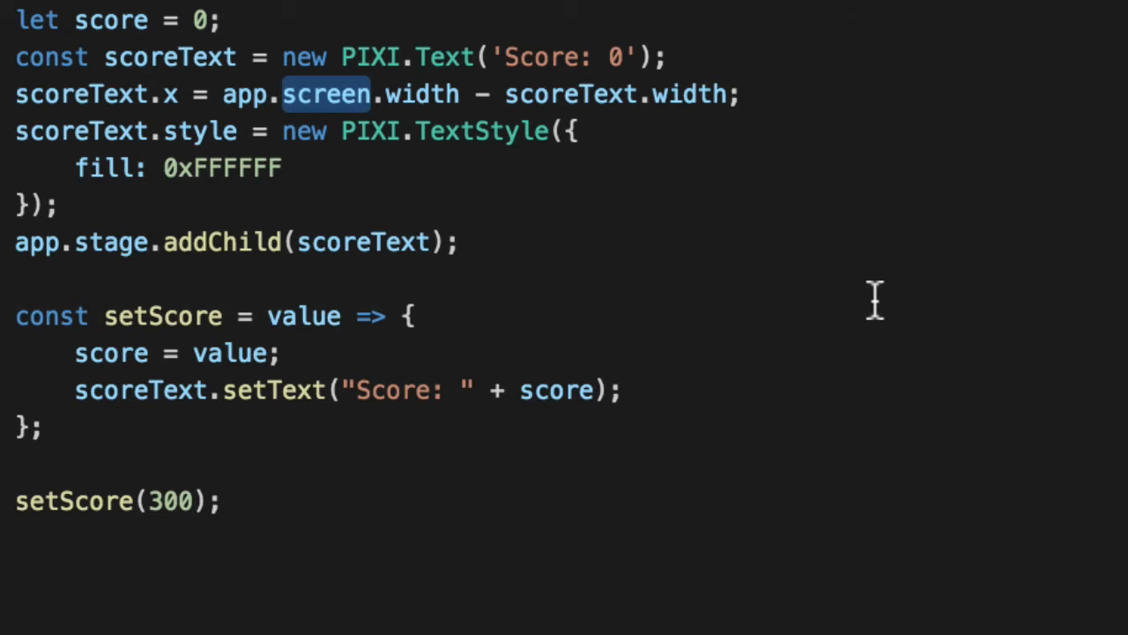
double_click(170, 56)
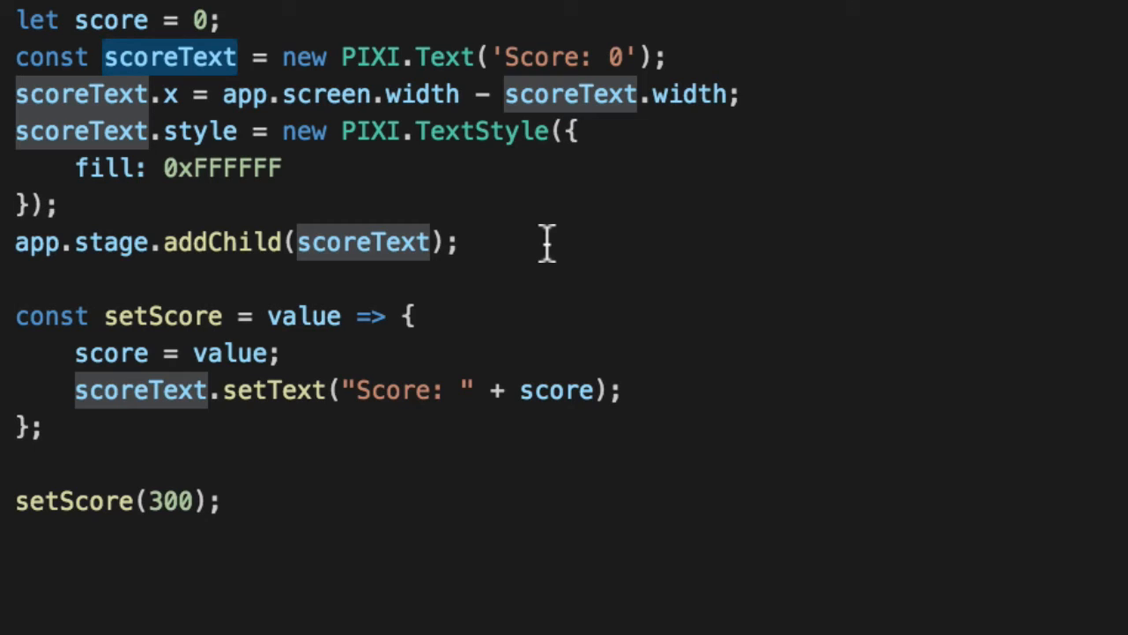
mouse_move(573, 255)
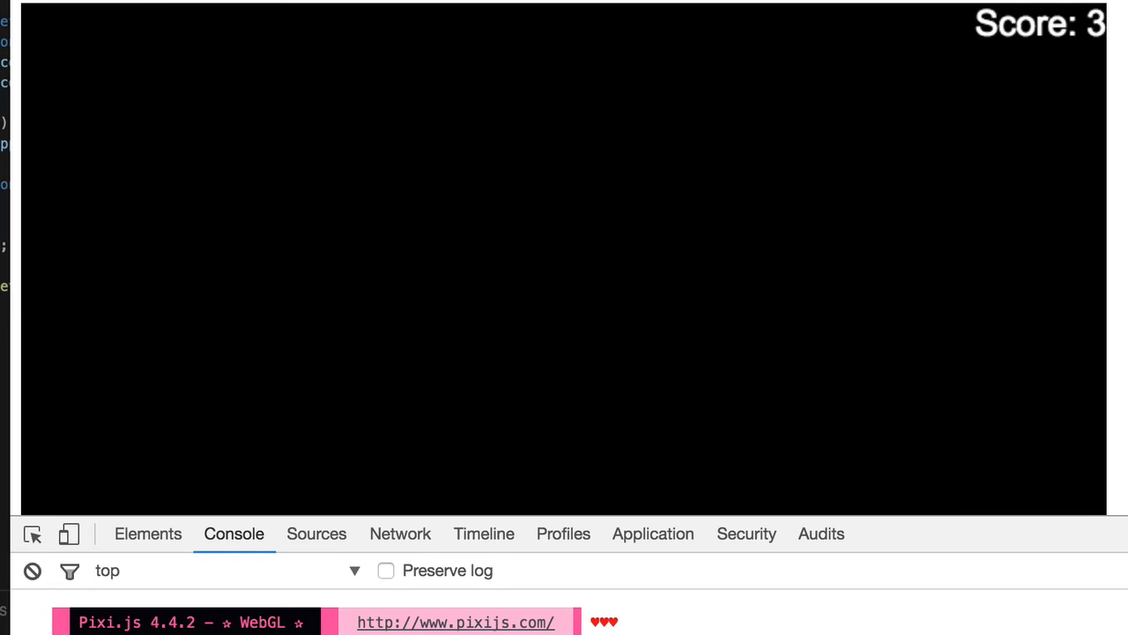
mouse_move(921, 64)
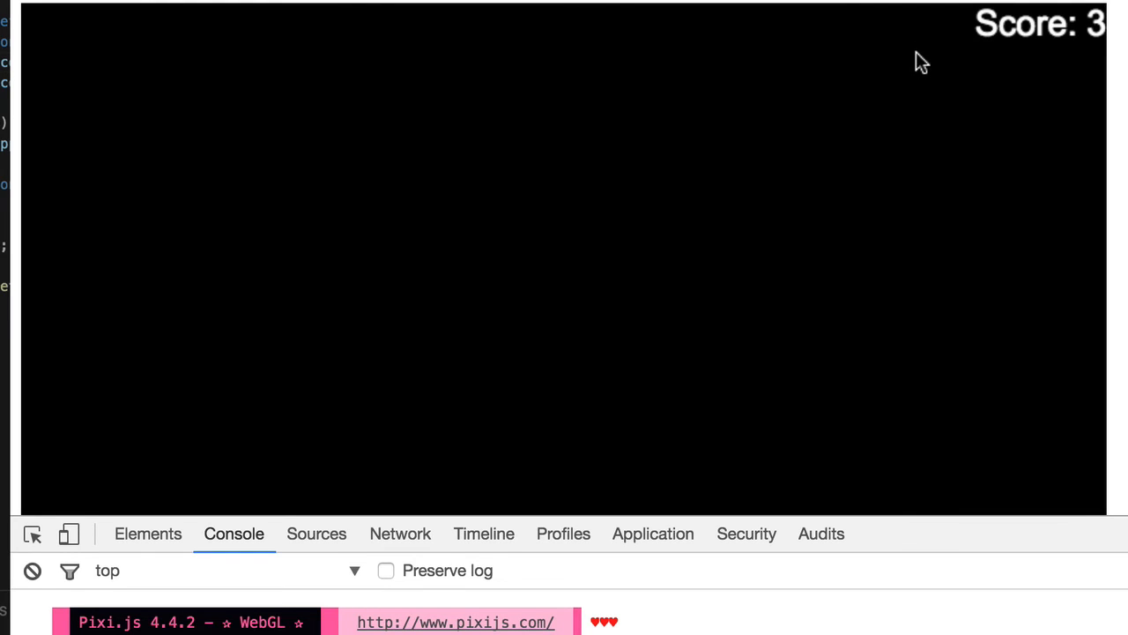
mouse_move(885, 158)
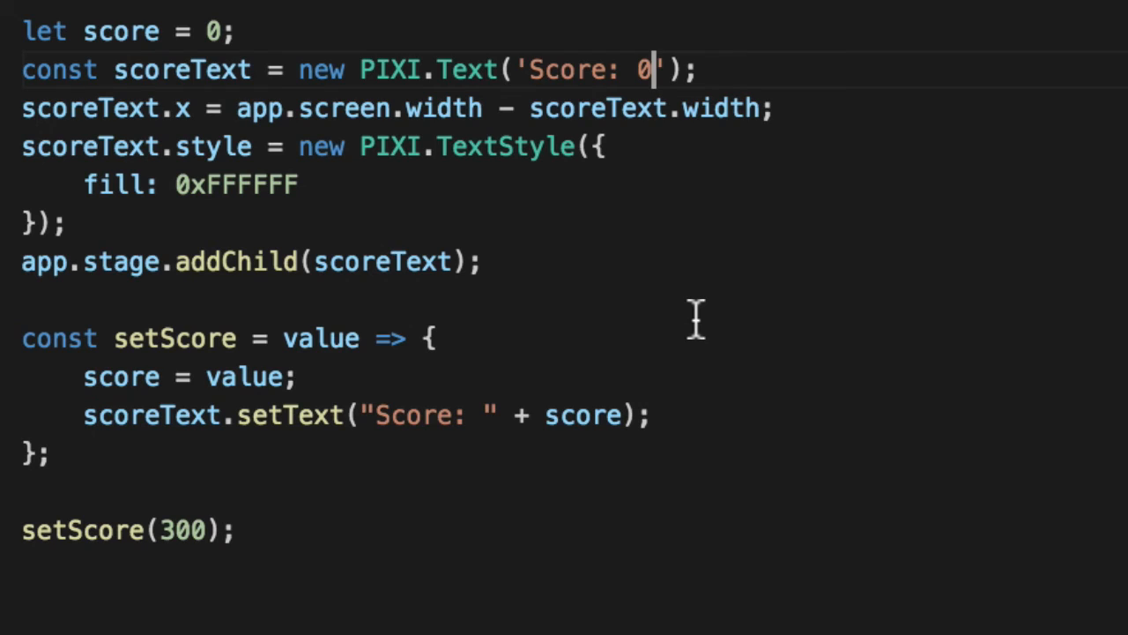
- Place the scoreText.x = app.screen.width - scoreText.width line inside setScore after setText
drag(22, 146, 66, 223)
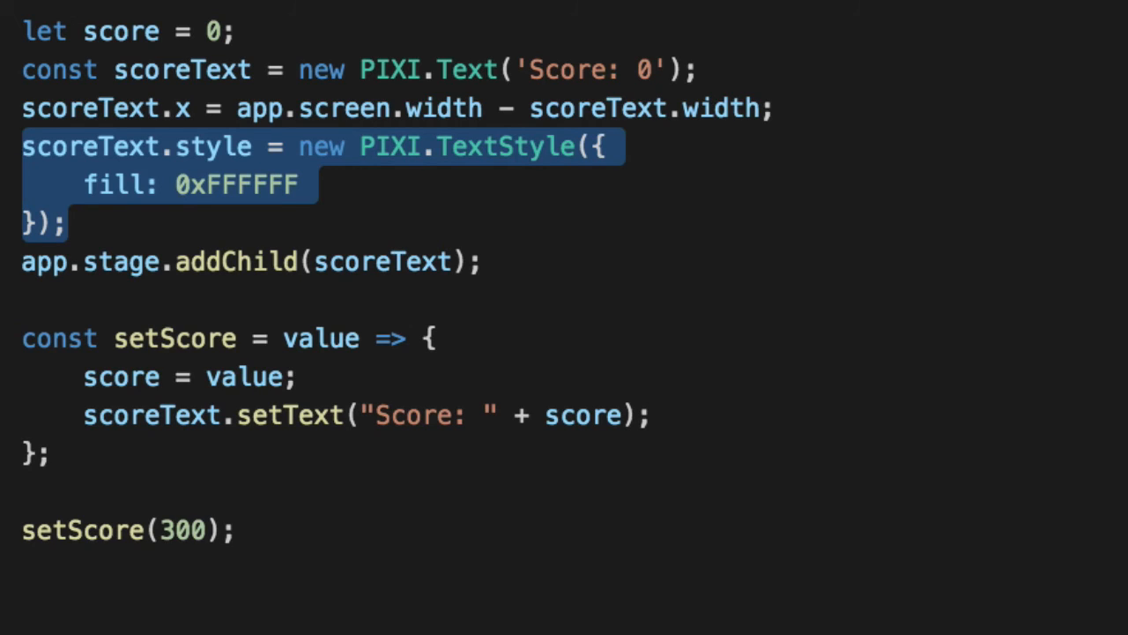
mouse_move(875, 467)
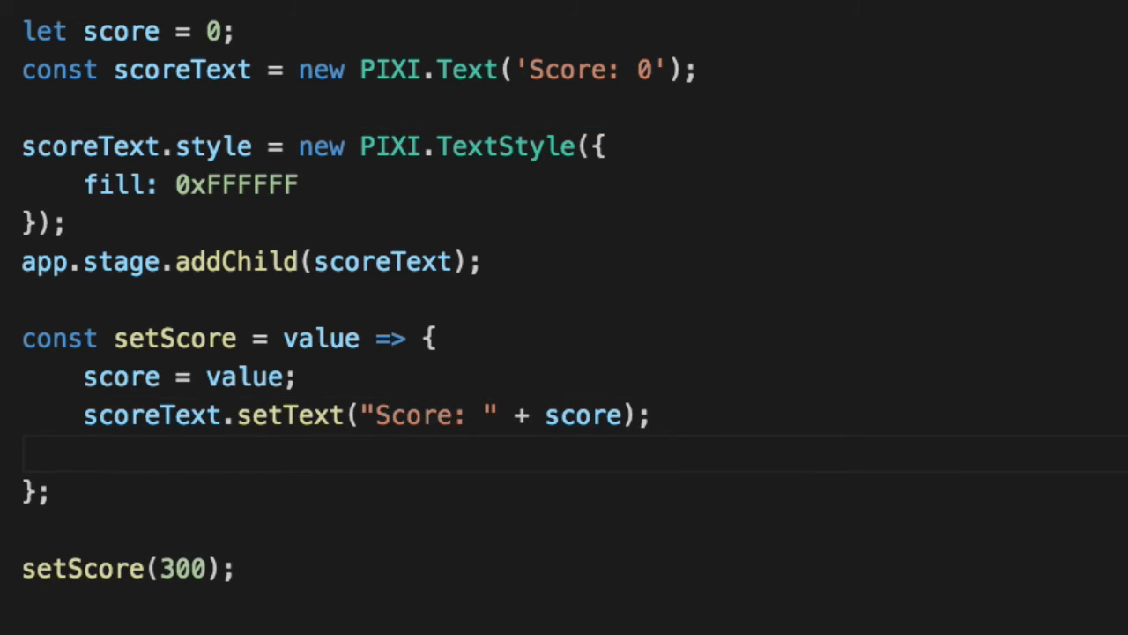
text(scoreText.x = app.screen.width - scoreText.width;)
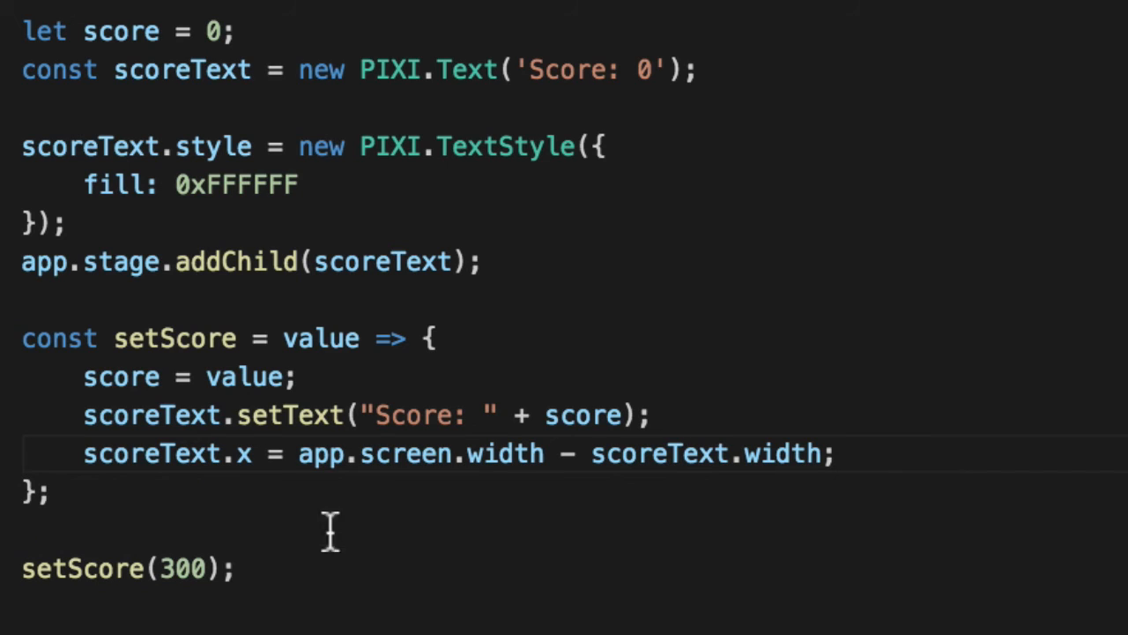
mouse_move(483, 208)
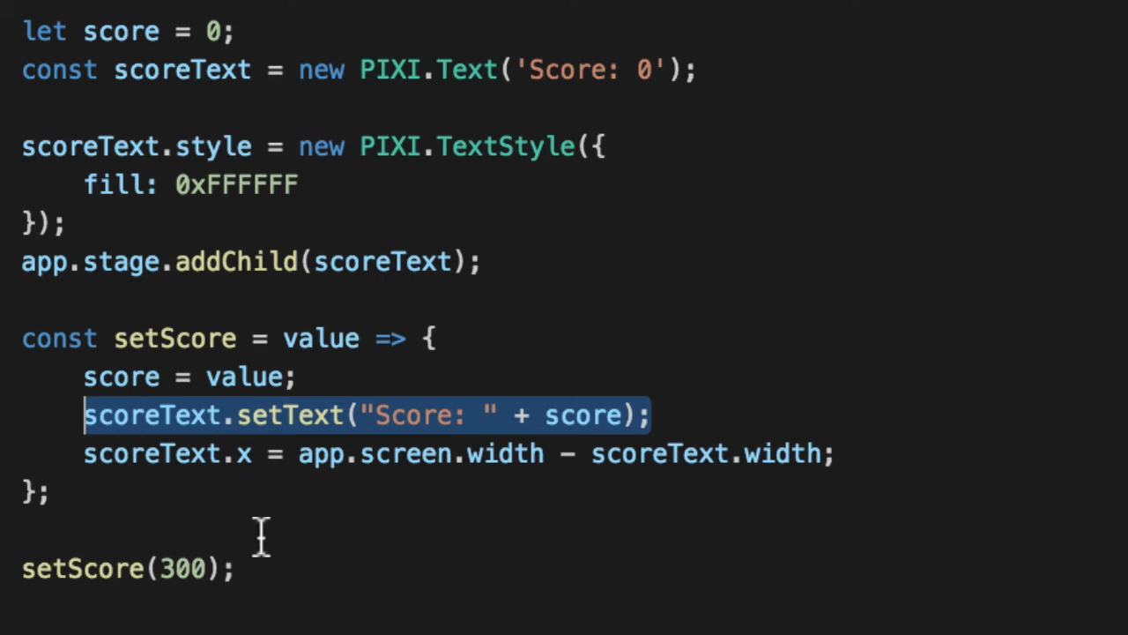
click(907, 454)
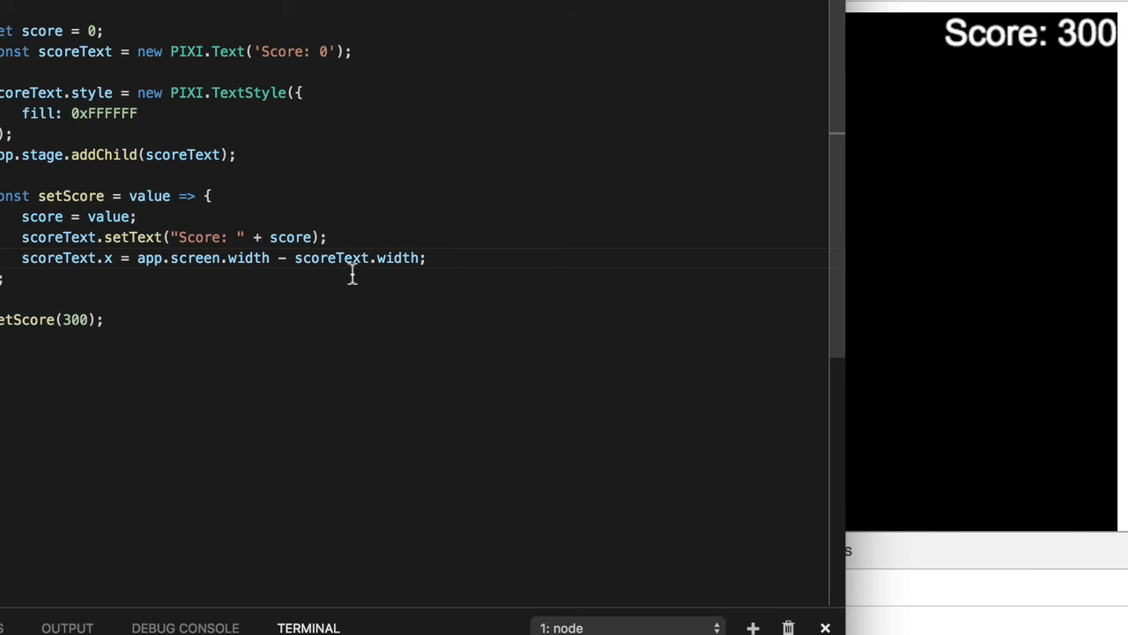
double_click(425, 378)
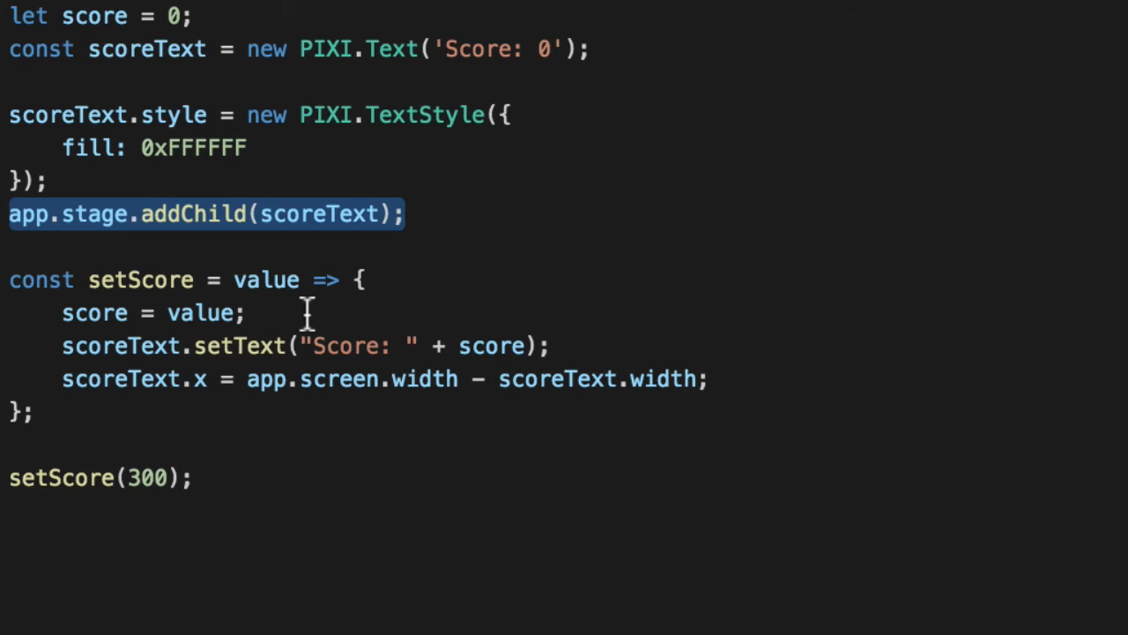
double_click(239, 344)
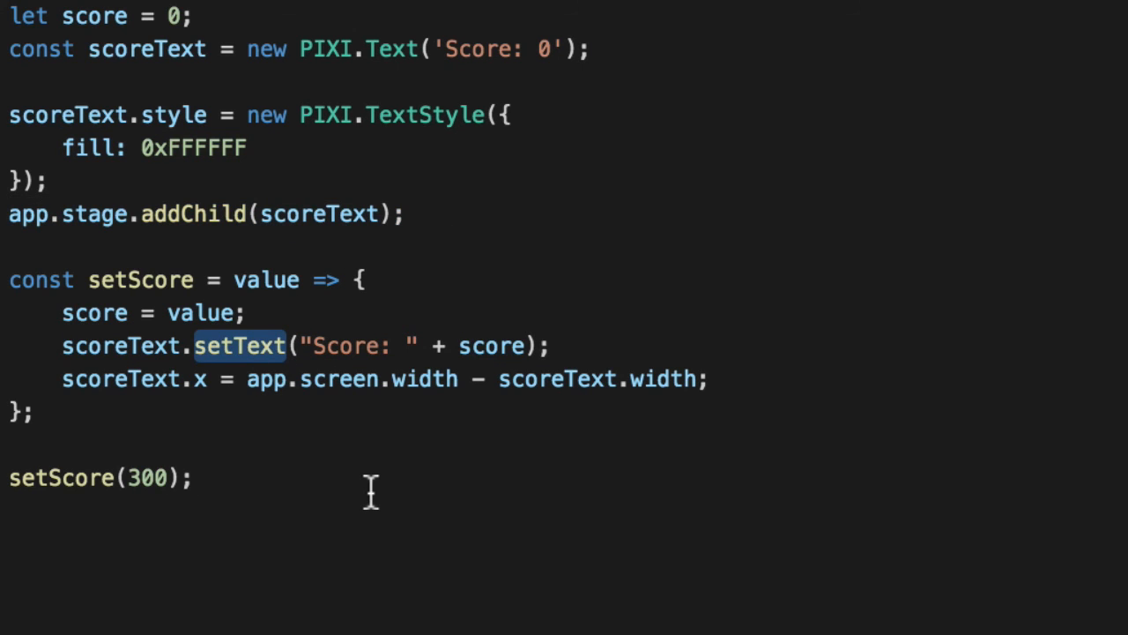
mouse_move(690, 397)
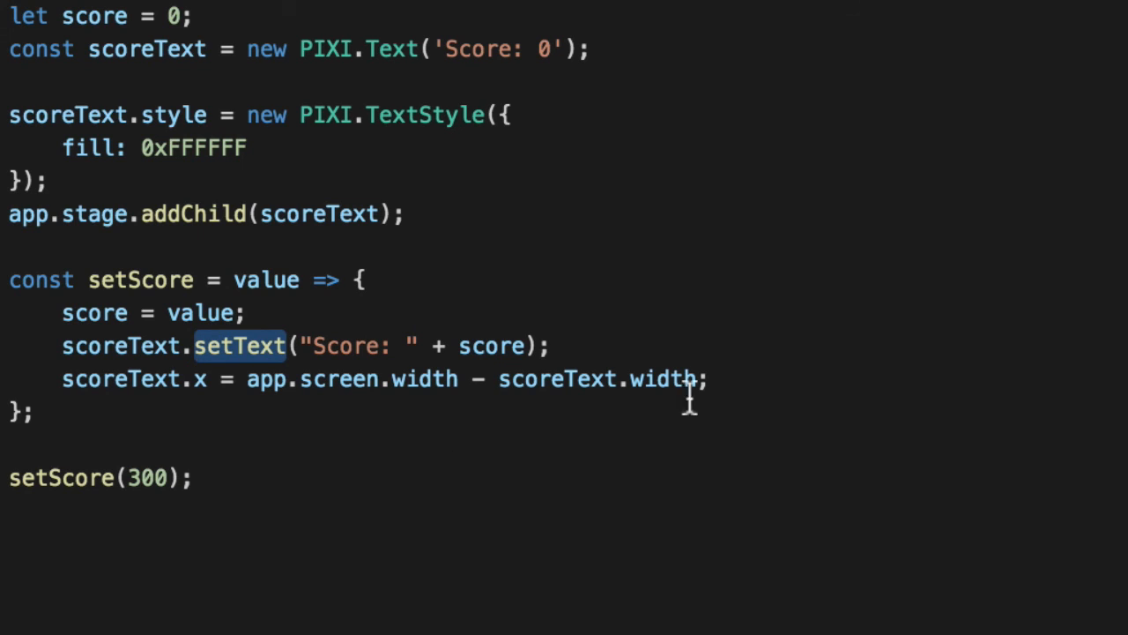